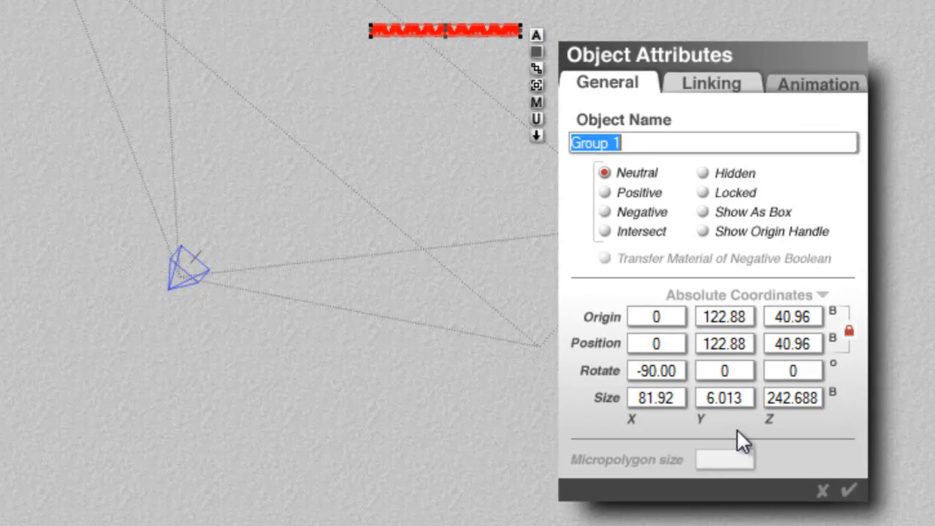
# - Edit Group 1 and Group 2 position and rotation, entering Z 40 for Group 2
pyautogui.click(792, 343)
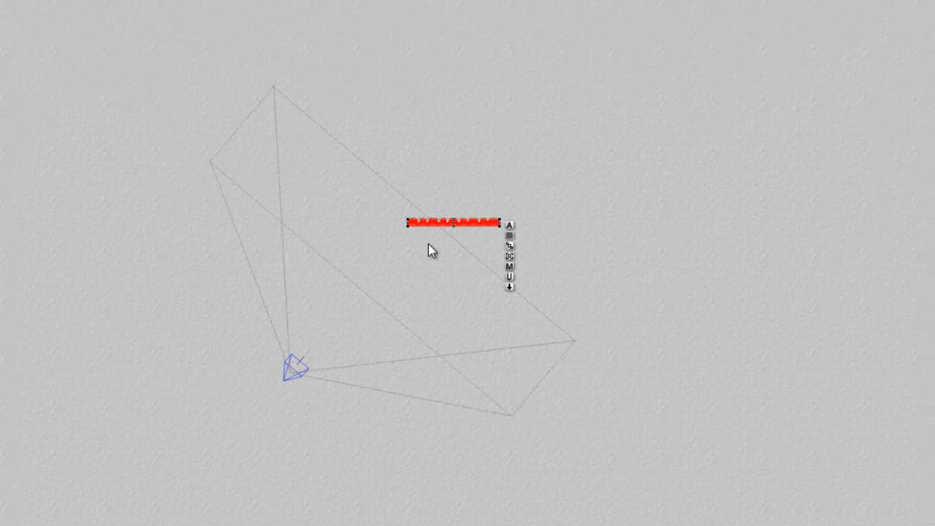
pyautogui.moveTo(647, 246)
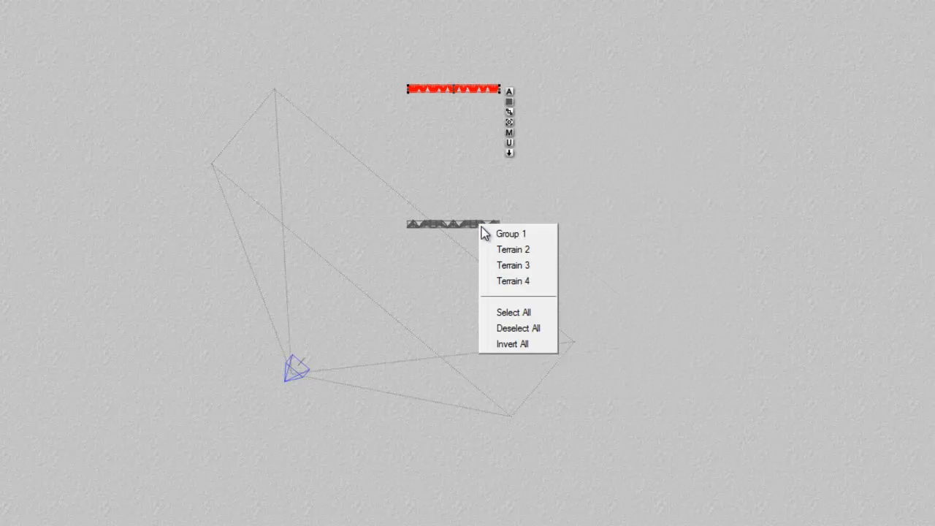
pyautogui.click(510, 234)
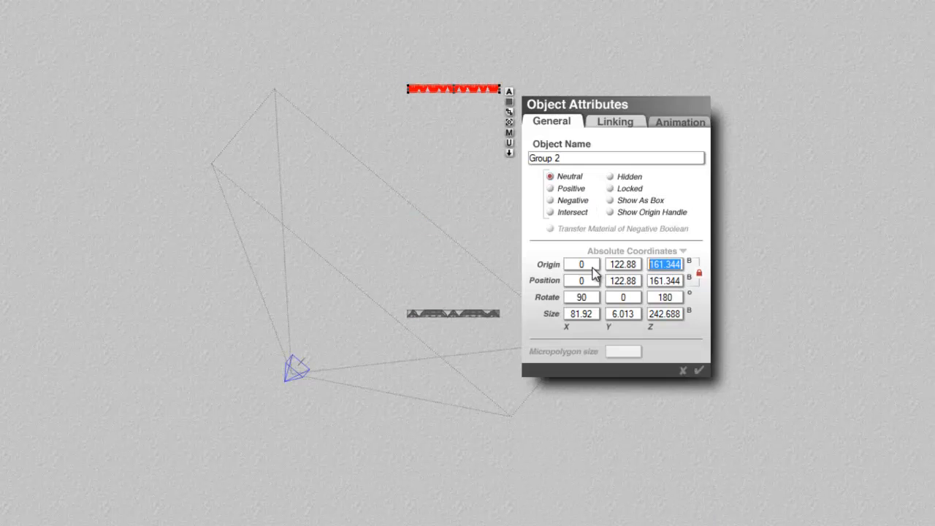
pyautogui.write('40')
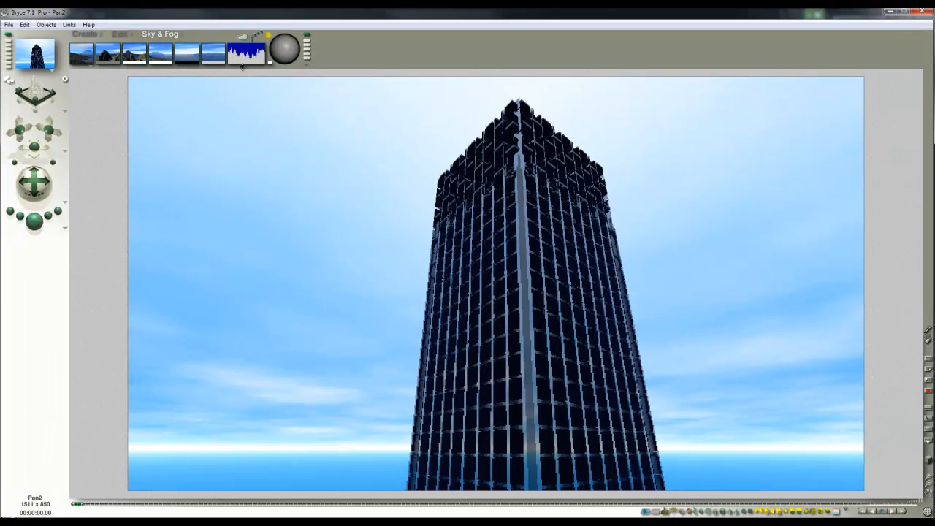
# - Apply a deeper blue, cloudier sky preset from the Sky & Fog palette
pyautogui.click(285, 49)
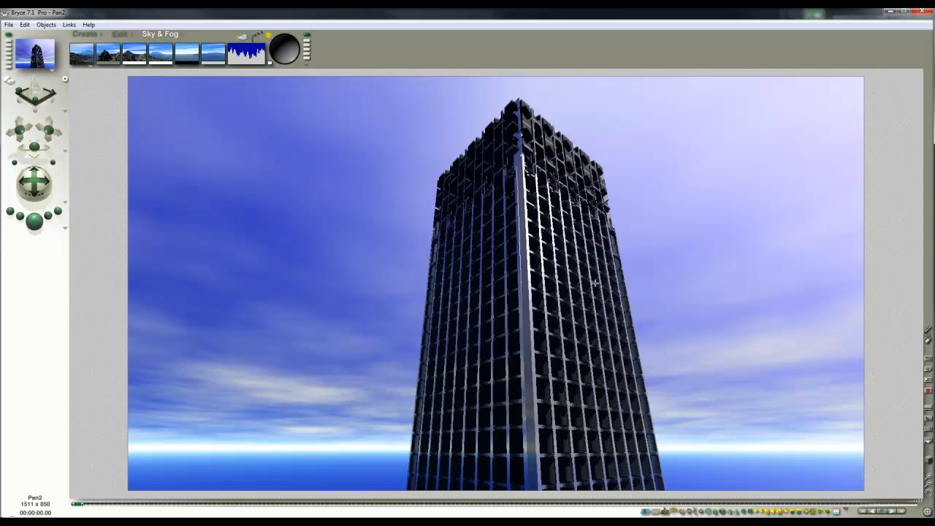
pyautogui.moveTo(603, 258)
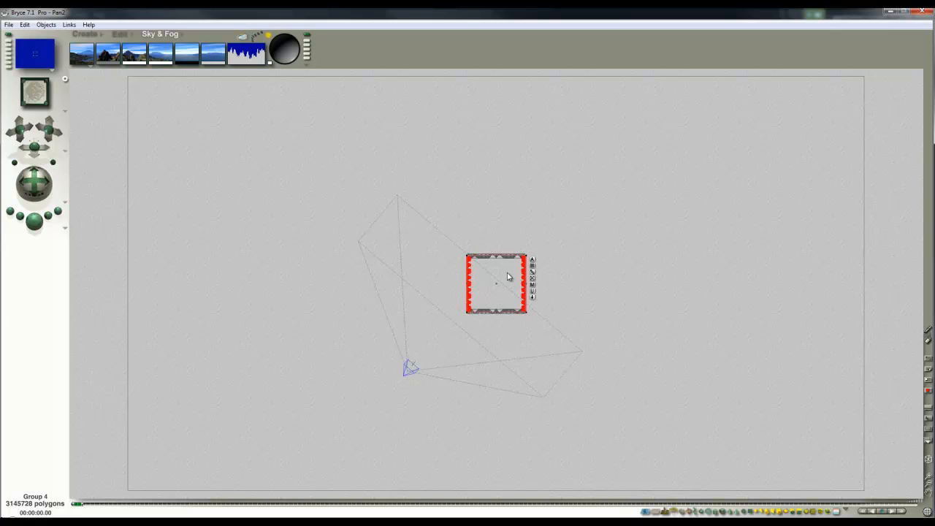
pyautogui.moveTo(504, 285)
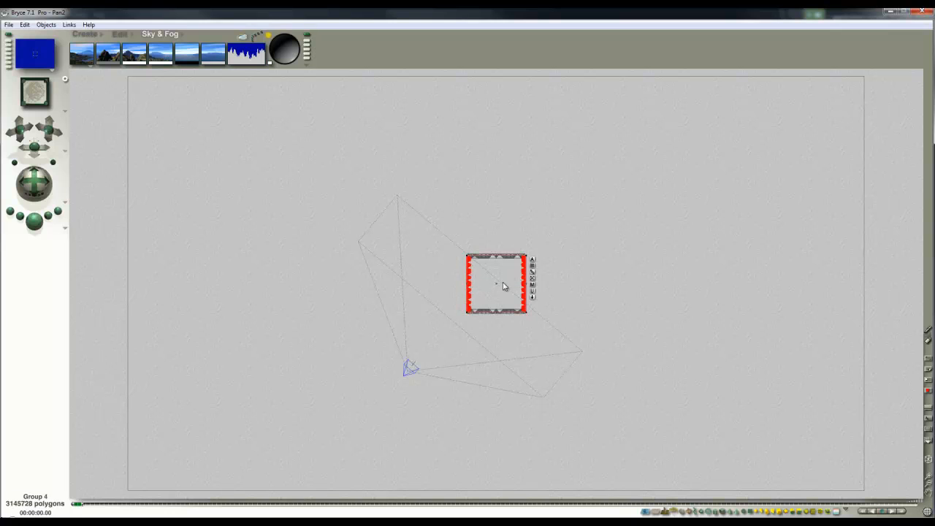
# - Add a primitive at the scene centre inside the tower footprint
pyautogui.click(84, 34)
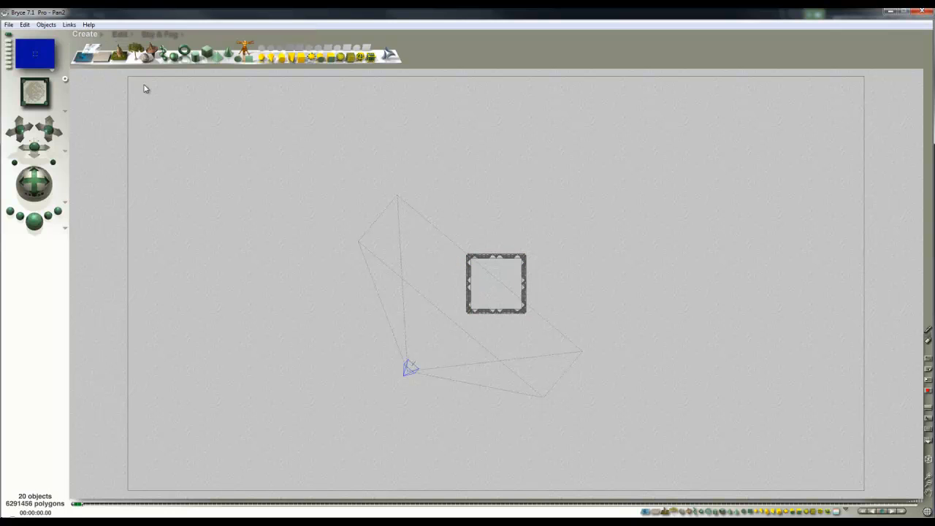
pyautogui.click(495, 284)
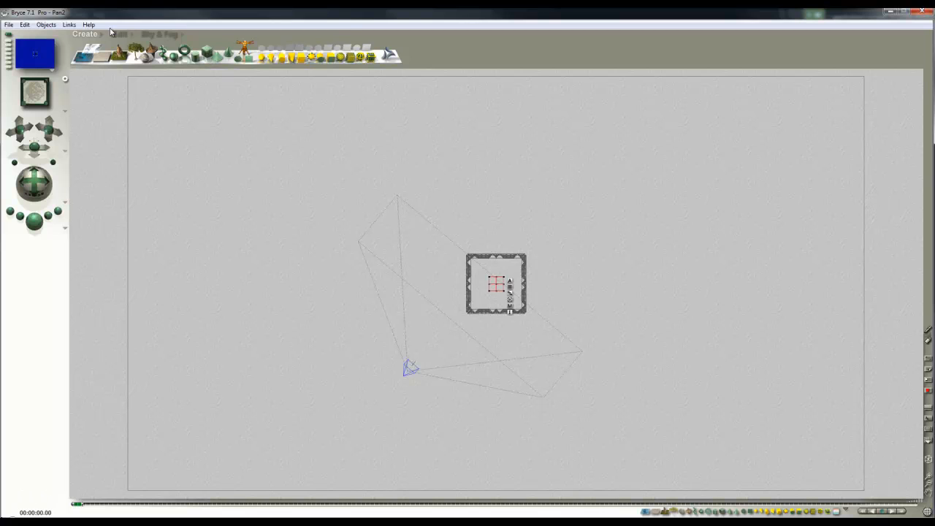
pyautogui.click(120, 34)
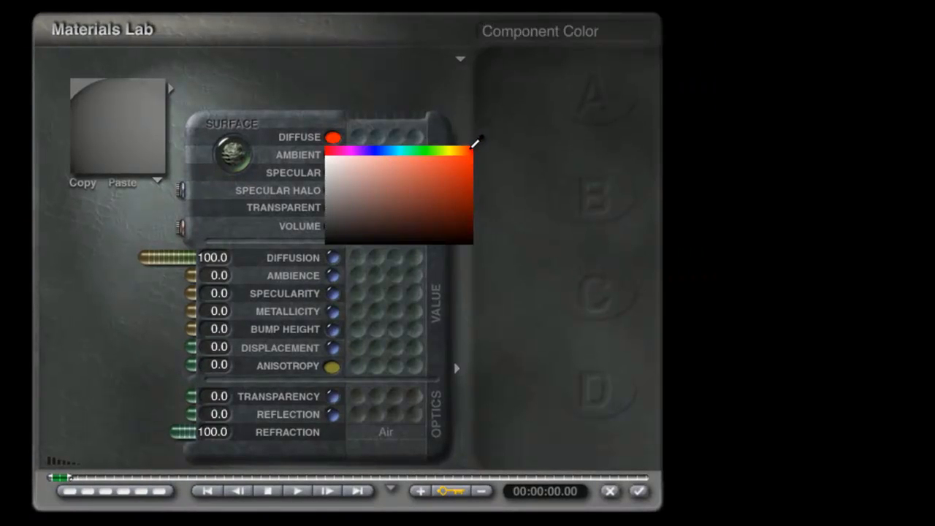
# - Set the new object's diffuse and ambient colours to red and accept the material
pyautogui.click(461, 153)
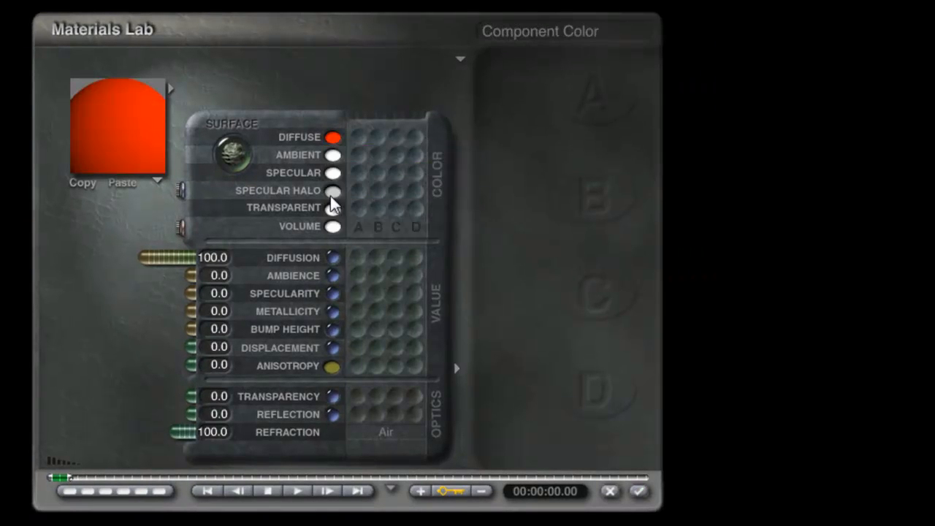
pyautogui.click(333, 155)
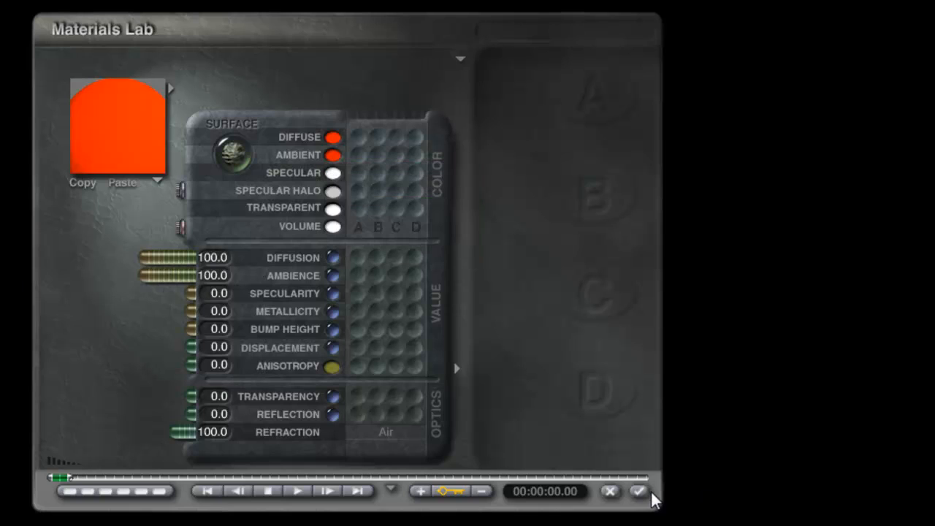
pyautogui.click(638, 490)
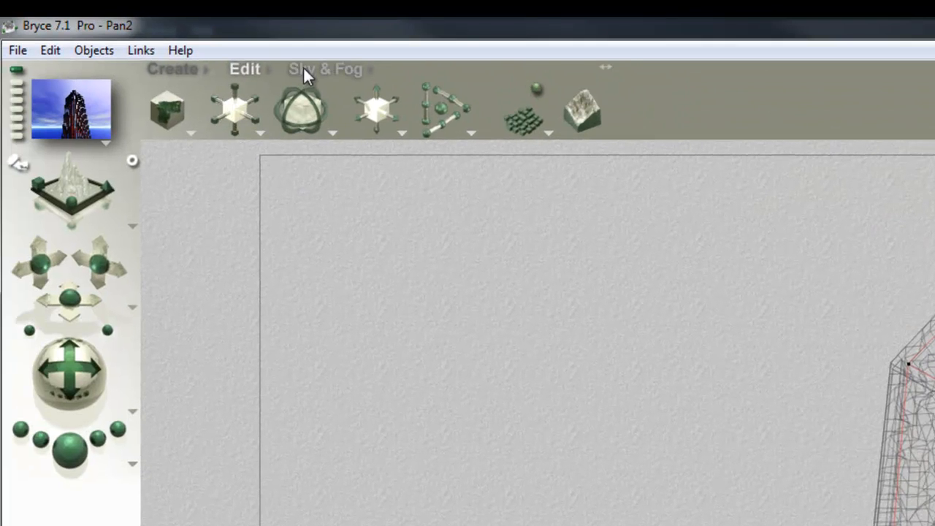
pyautogui.click(324, 69)
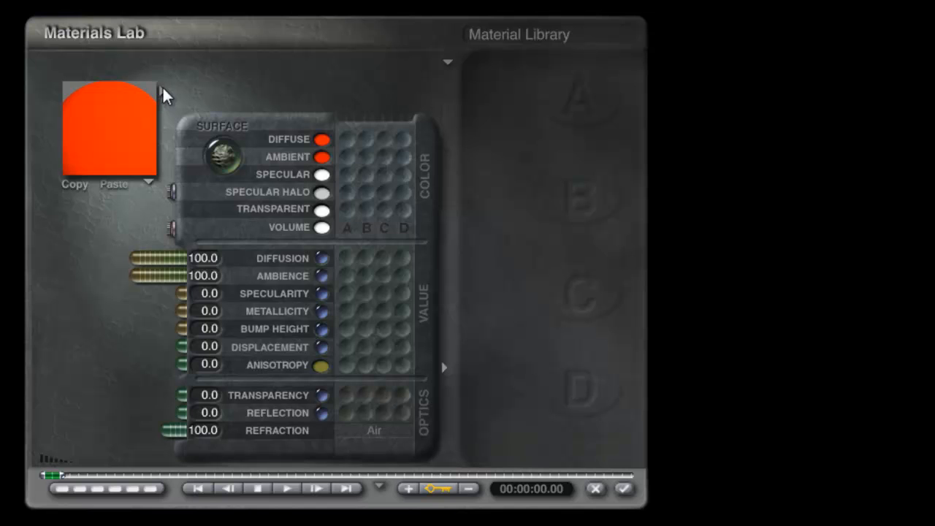
pyautogui.moveTo(164, 98)
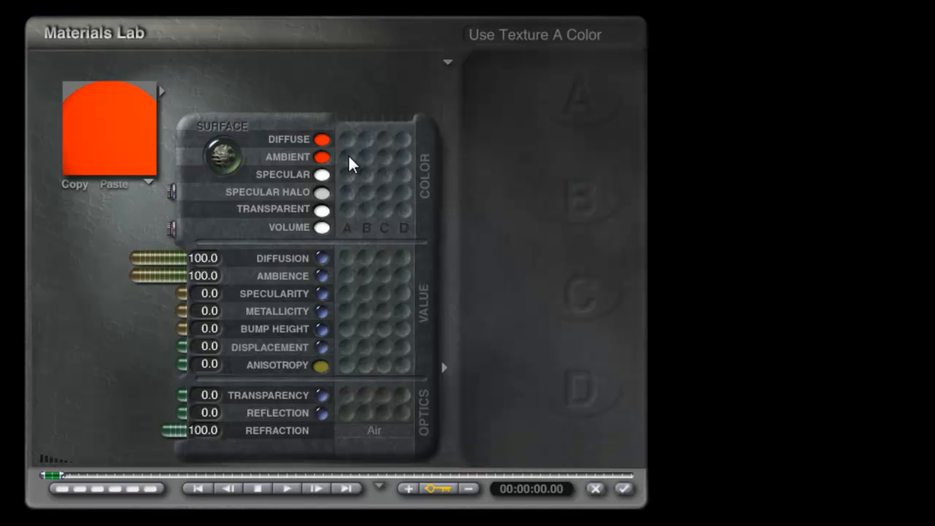
# - Drive ambient colour with the grid simple texture in slot A, diffusion at 0
pyautogui.click(322, 157)
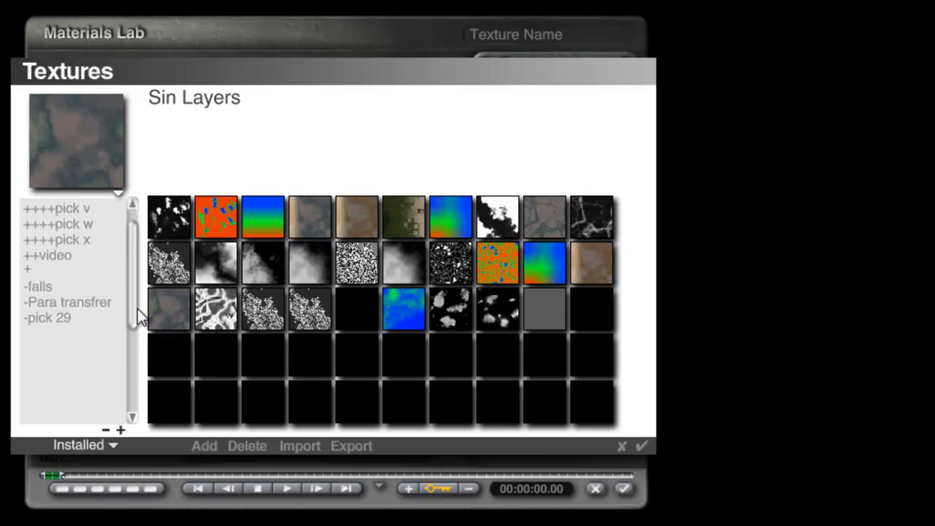
pyautogui.scroll(3)
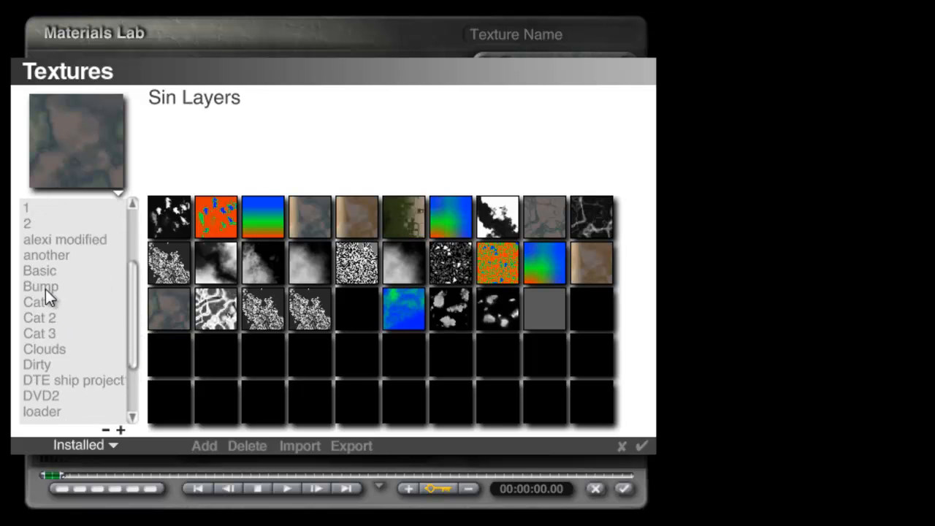
pyautogui.click(39, 270)
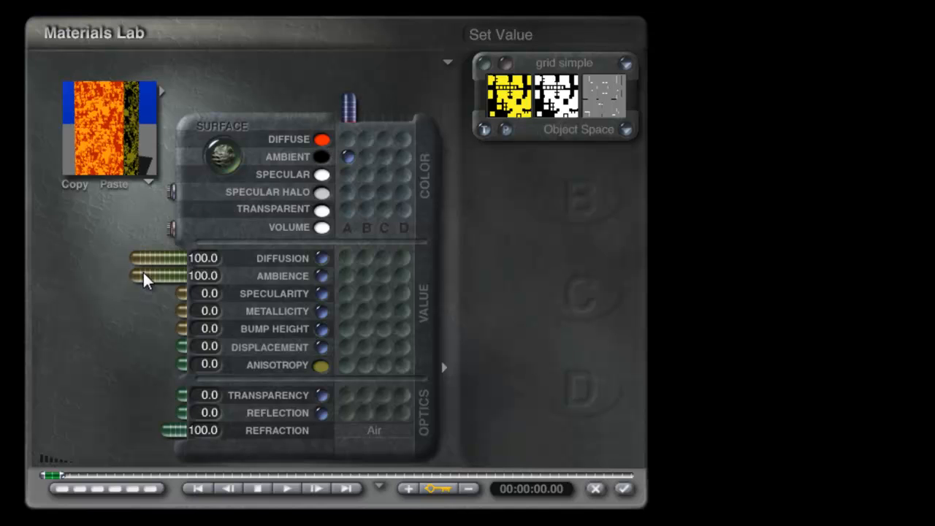
pyautogui.click(322, 139)
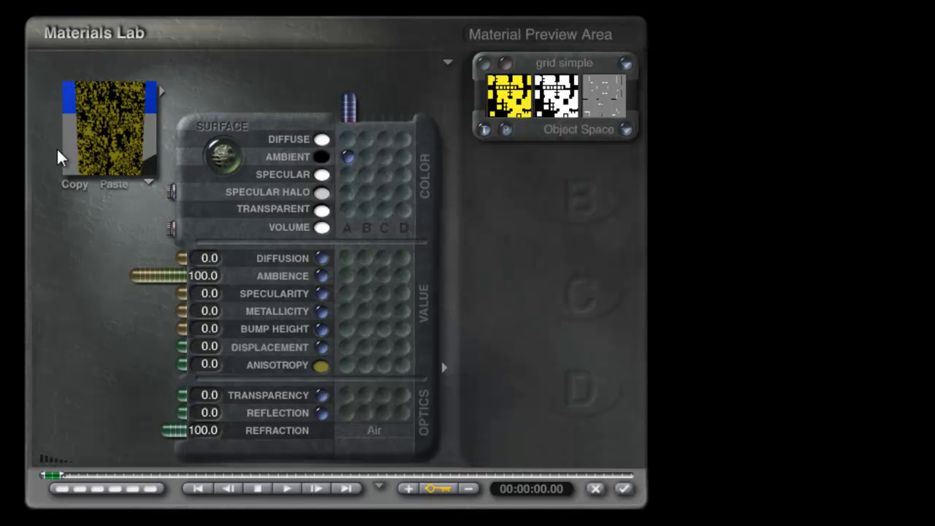
pyautogui.moveTo(122, 153)
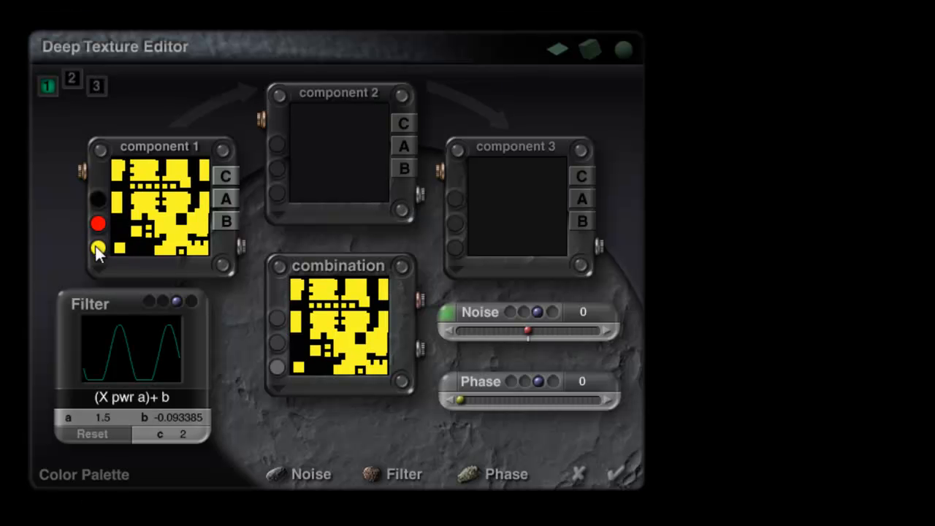
# - Recolour the grid simple texture's yellow pattern colour in the Deep Texture Editor
pyautogui.click(97, 248)
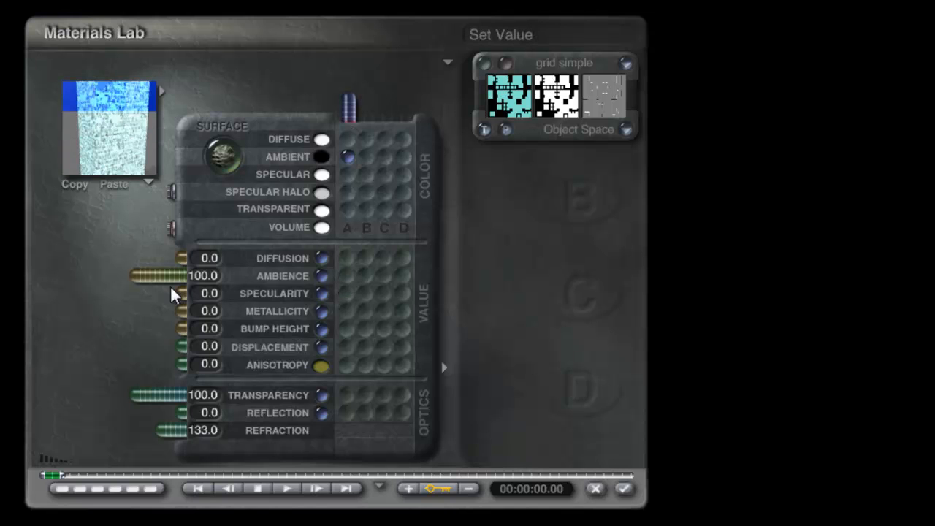
# - Lower the material's ambience and link transparent colour to texture A
pyautogui.moveTo(182, 275); pyautogui.dragTo(164, 276)
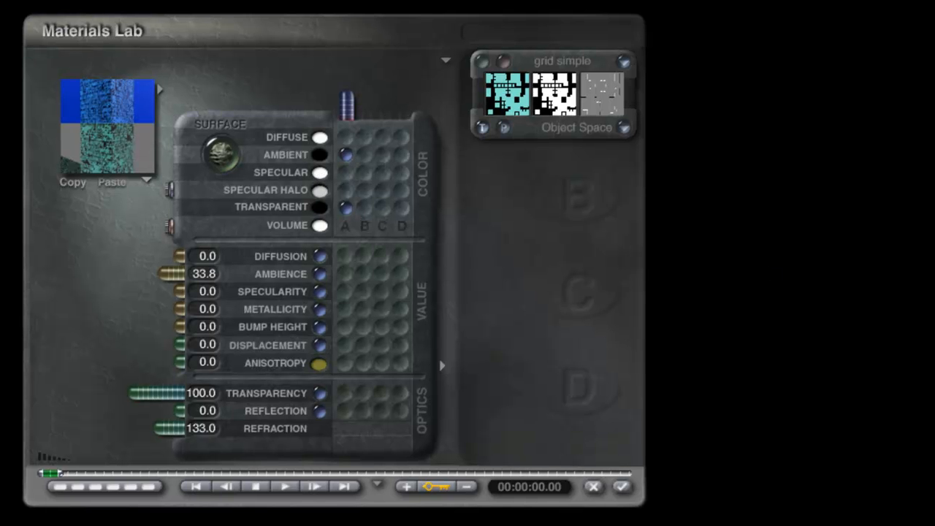
pyautogui.click(320, 154)
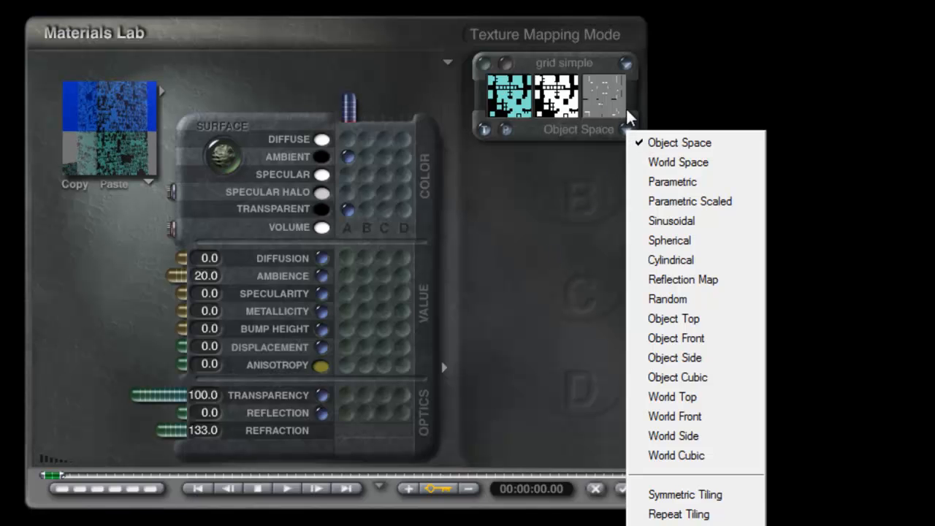
# - Switch the grid simple texture to a different mapping mode
pyautogui.click(672, 182)
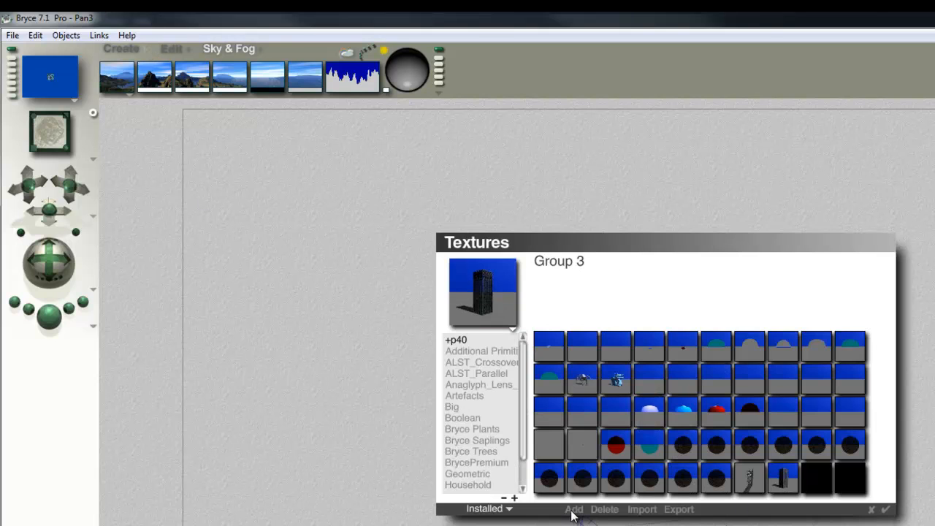
# - Save the glass tower as preset Group 7 and close the preset library
pyautogui.click(574, 510)
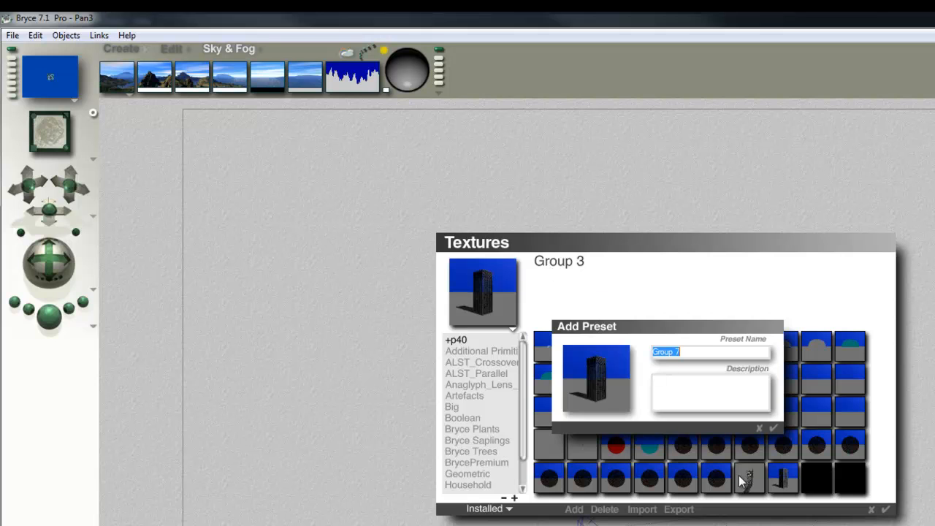
pyautogui.click(773, 428)
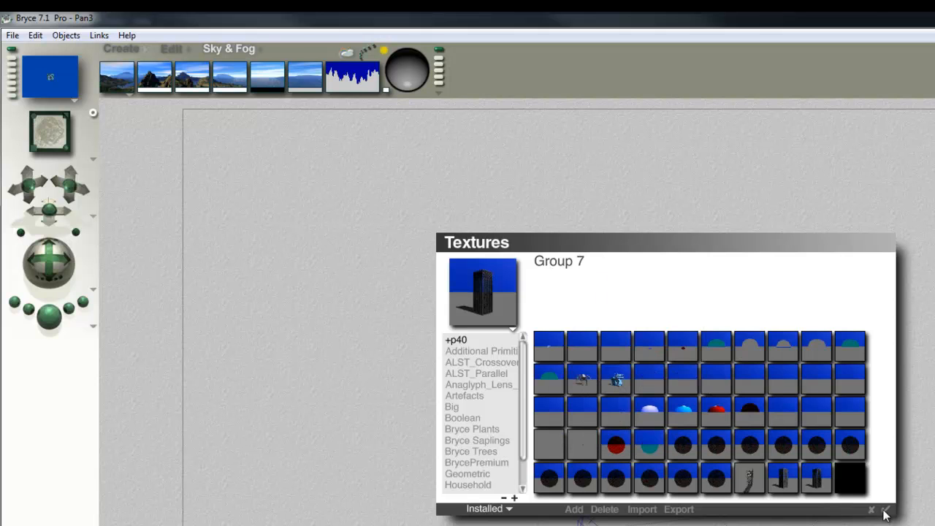
pyautogui.click(884, 509)
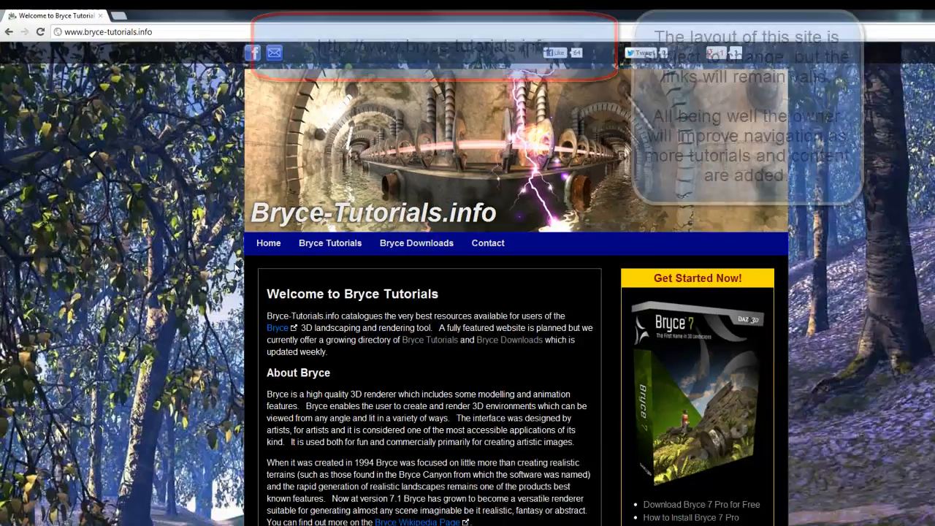
# - Open the Bryce Downloads page on Bryce-Tutorials.info and scroll through its listings
pyautogui.click(416, 242)
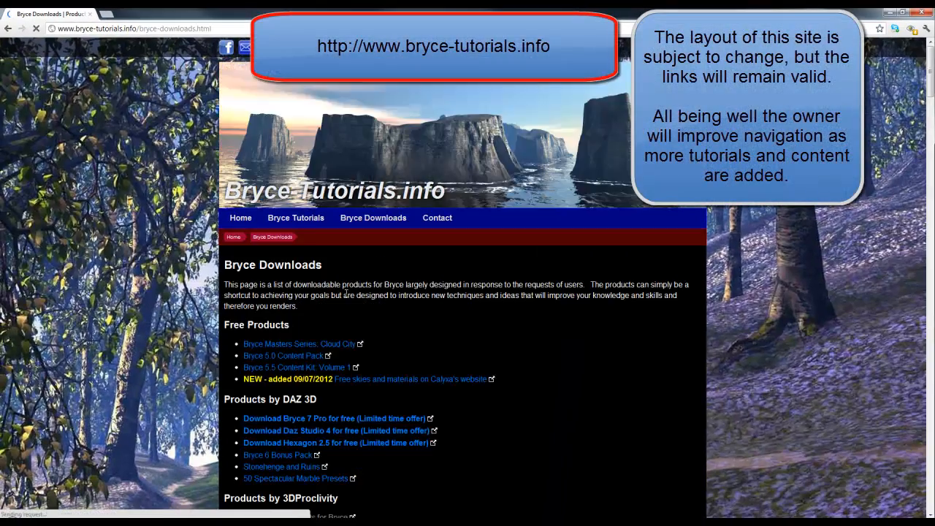
pyautogui.scroll(-3)
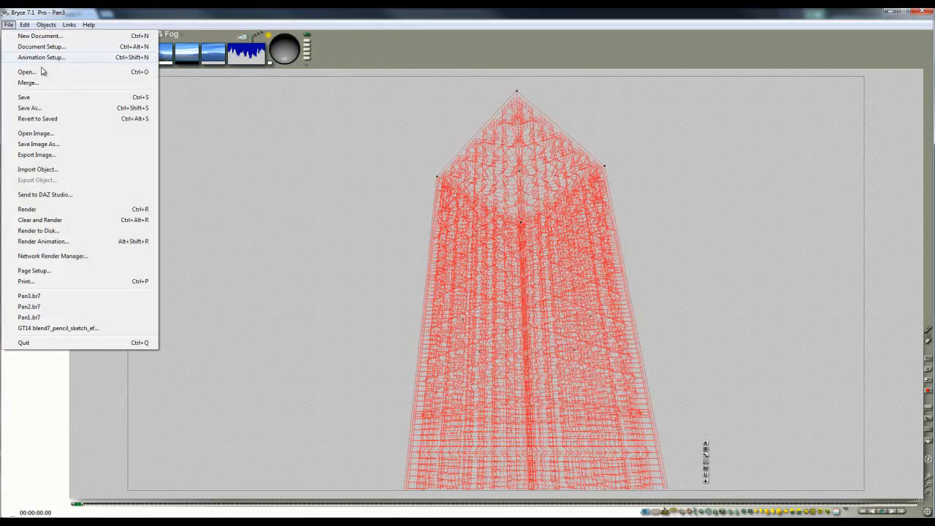
# - Open an existing scene and insert the saved Group 7 tower from the Objects library
pyautogui.click(26, 71)
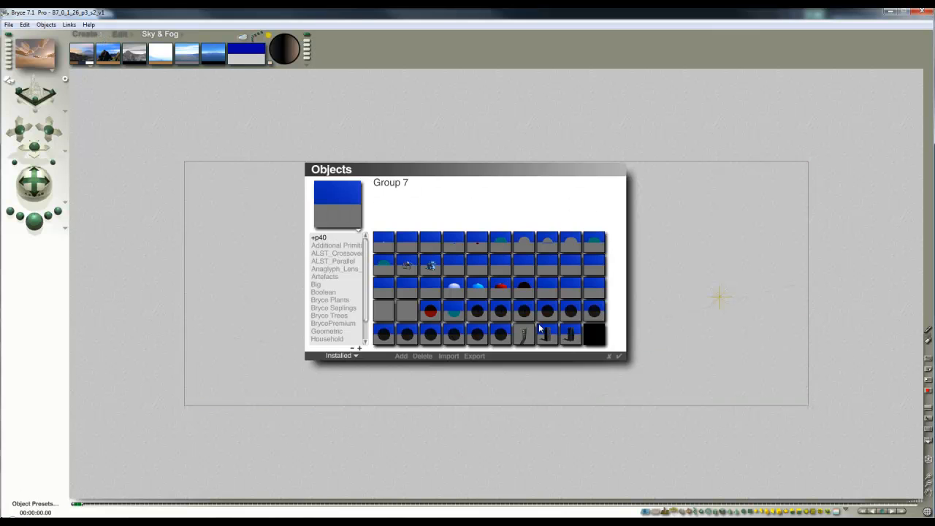
pyautogui.click(570, 335)
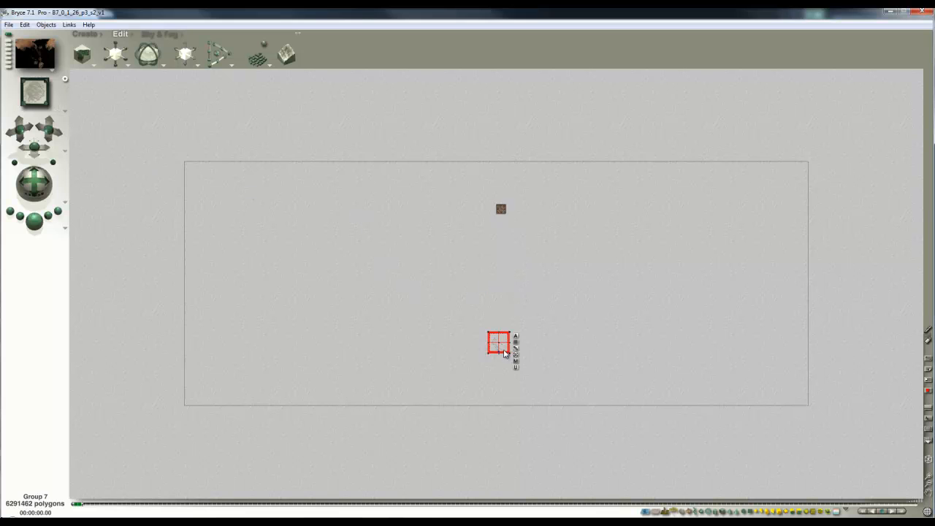
# - Swing and lower the camera close beneath the Group 7 tower, looking upward
pyautogui.moveTo(499, 344); pyautogui.dragTo(499, 293)
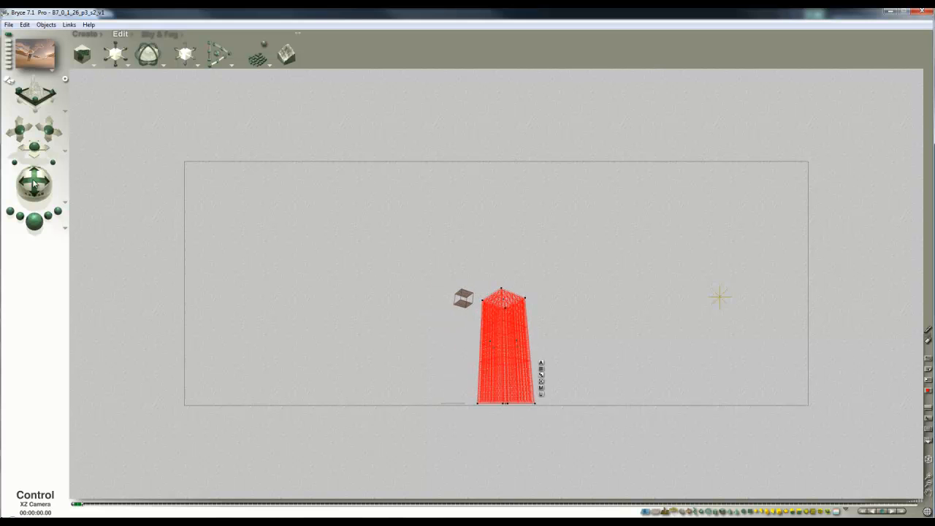
pyautogui.moveTo(35, 182); pyautogui.dragTo(35, 162)
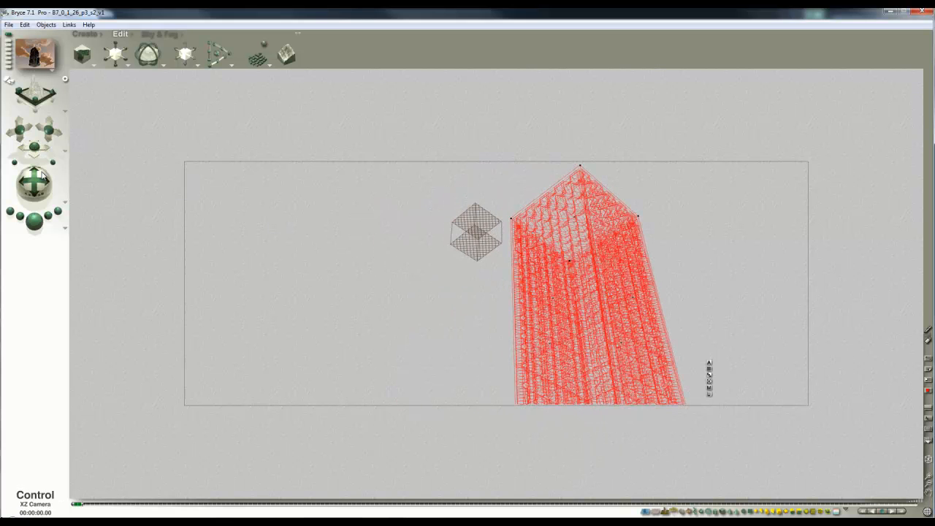
pyautogui.moveTo(35, 186); pyautogui.dragTo(35, 191)
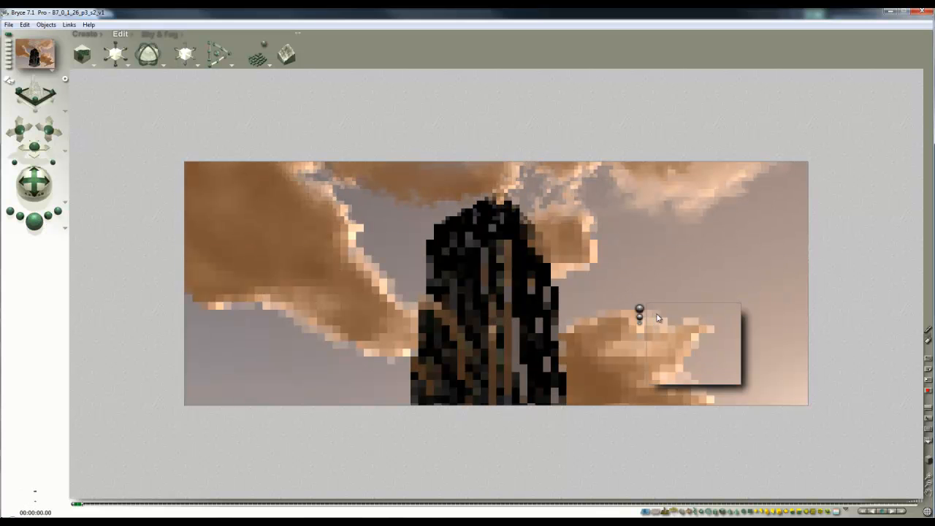
# - Open the File menu and choose a command after the preview render
pyautogui.click(9, 24)
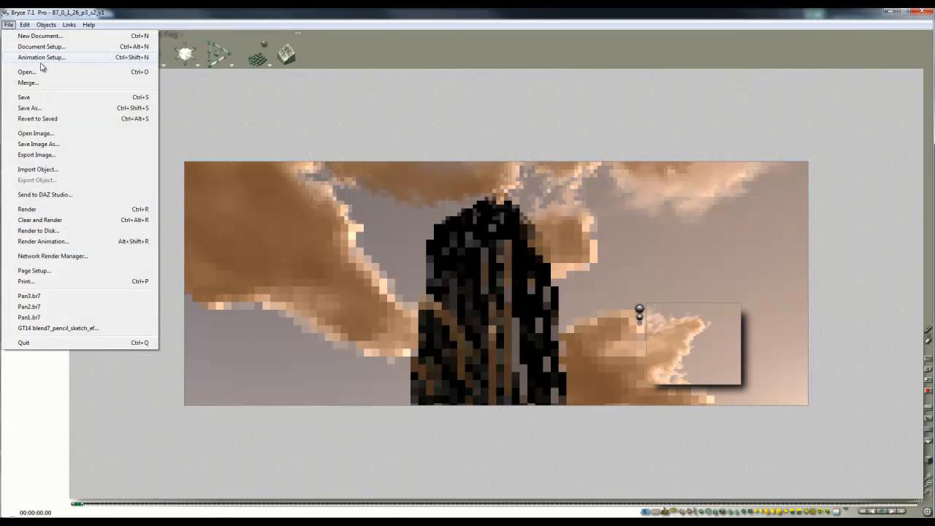
pyautogui.click(41, 46)
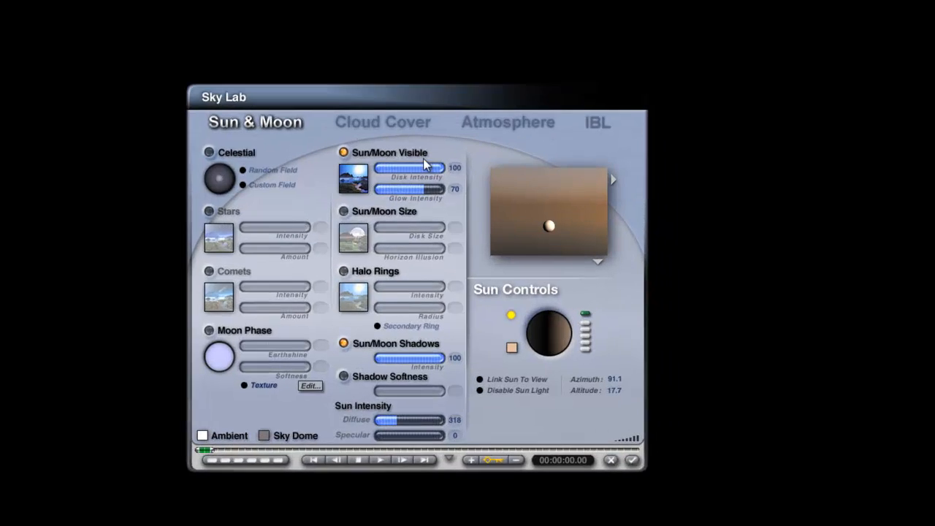
# - In Sky Lab, visit IBL and set the sun to azimuth 112.5, altitude 40
pyautogui.click(598, 123)
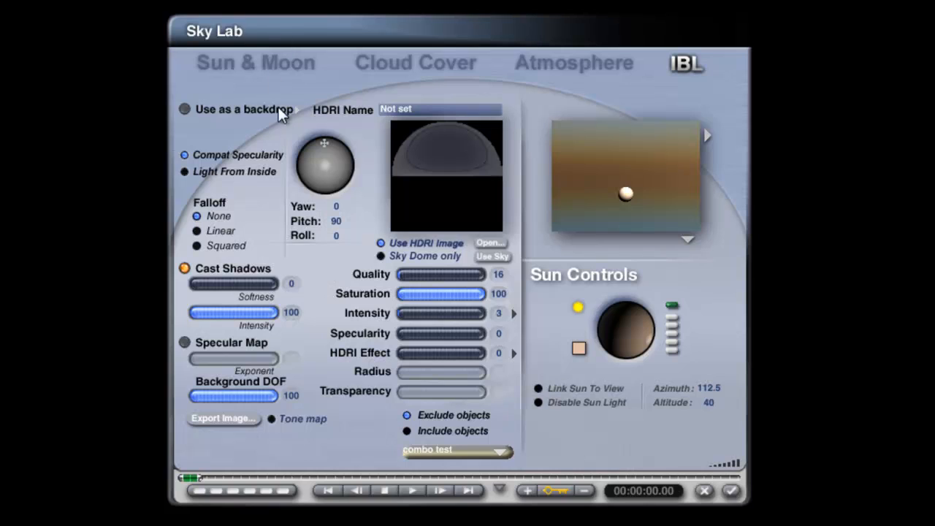
pyautogui.click(255, 62)
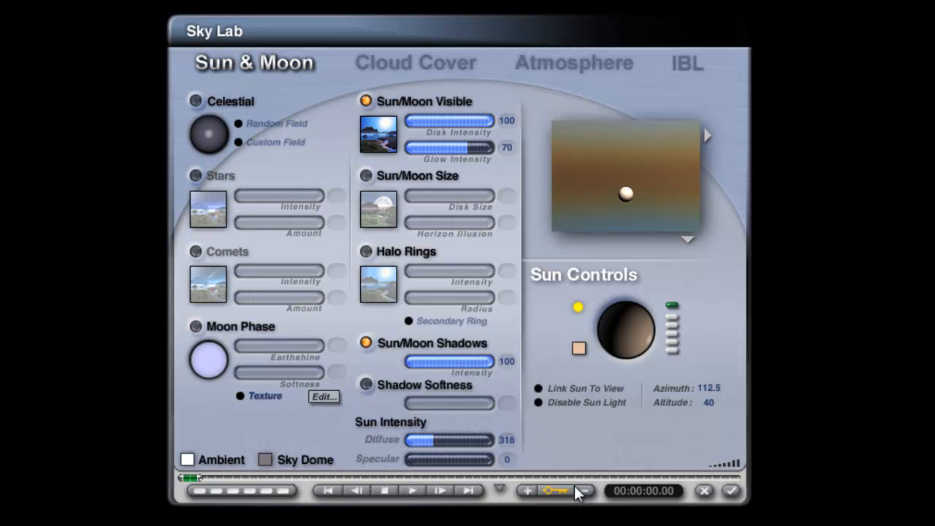
pyautogui.moveTo(518, 447)
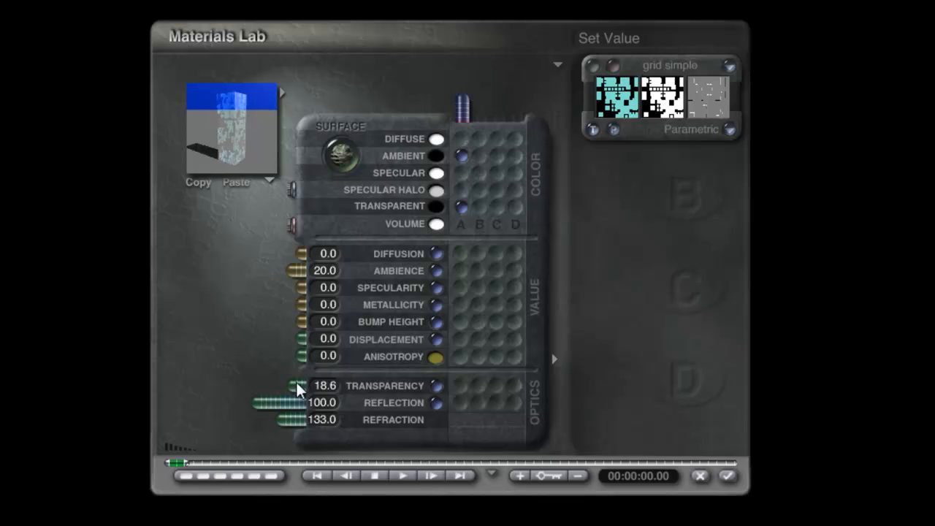
# - Drag the glass material's Transparency slider to 18.6, keeping Reflection 100 and Refraction 133
pyautogui.moveTo(298, 403); pyautogui.dragTo(266, 403)
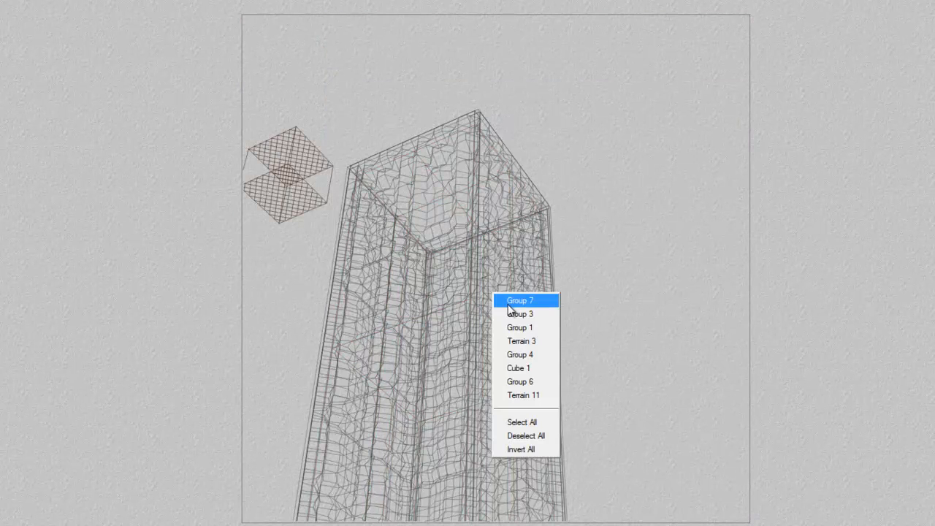
# - Select the Group 7 tower and clear the render back to wireframe
pyautogui.click(522, 301)
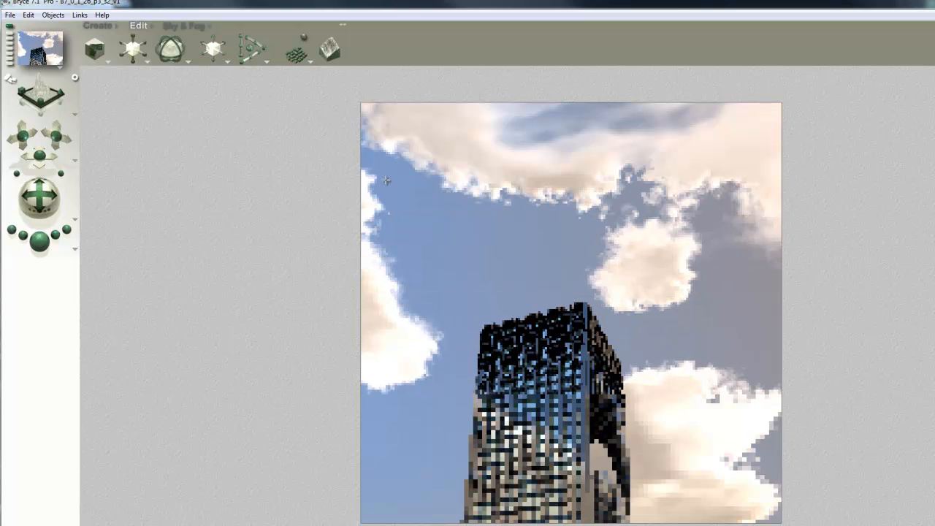
pyautogui.click(214, 47)
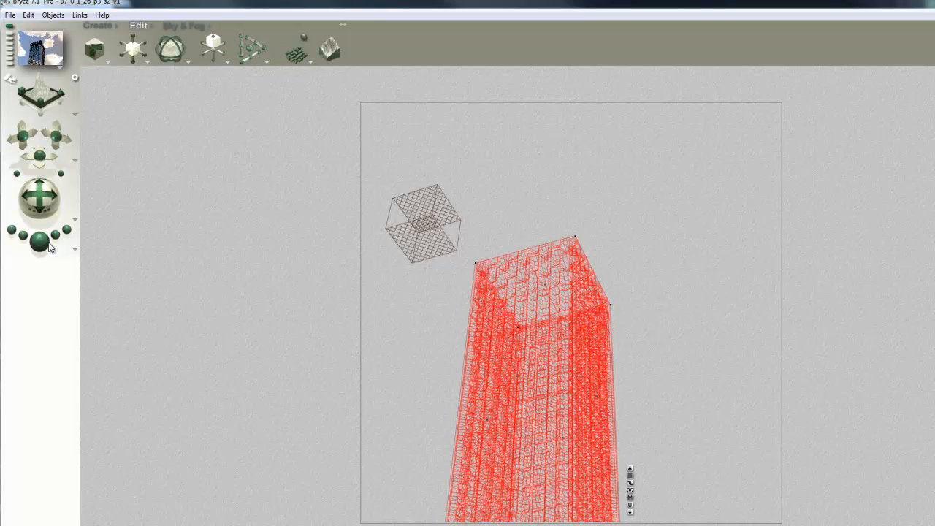
# - Shift the camera so the tower sits further left and larger, viewed upward
pyautogui.click(39, 241)
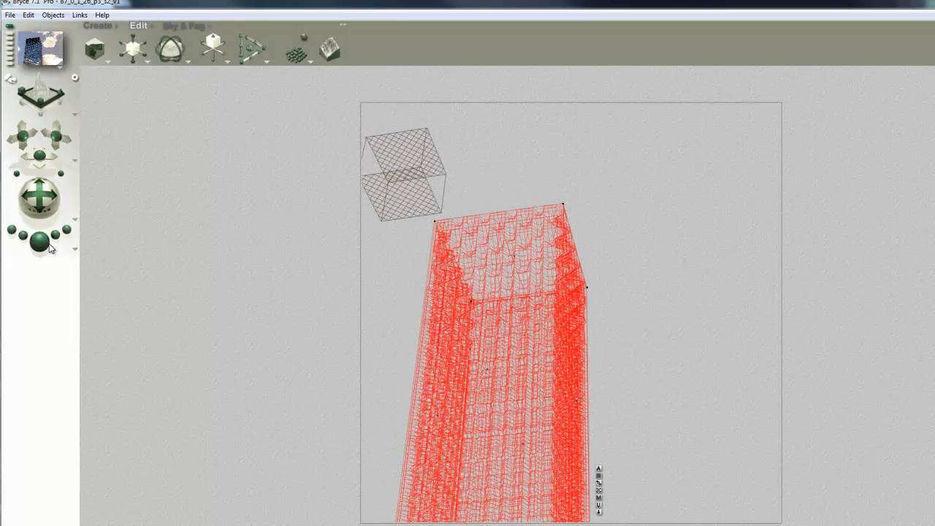
# - Render the reframed tower view against the blue sky and white clouds
pyautogui.click(39, 242)
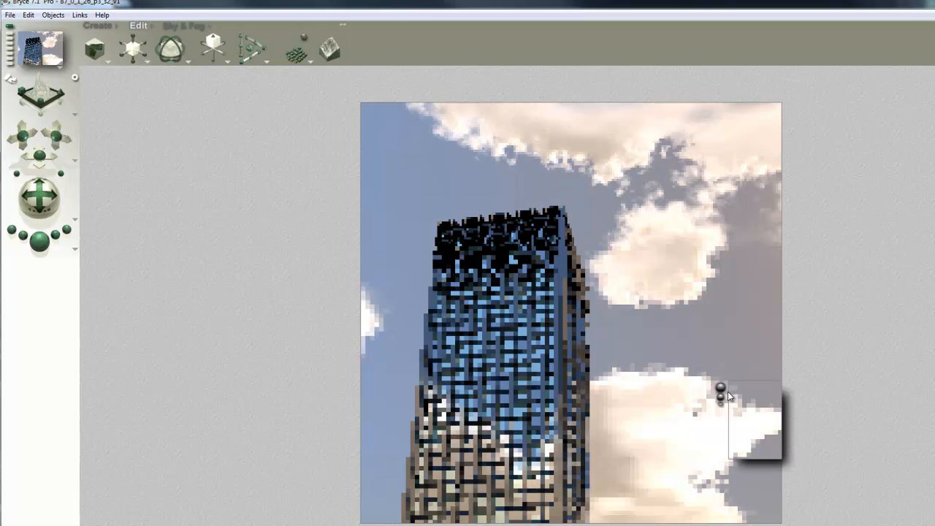
pyautogui.moveTo(779, 493)
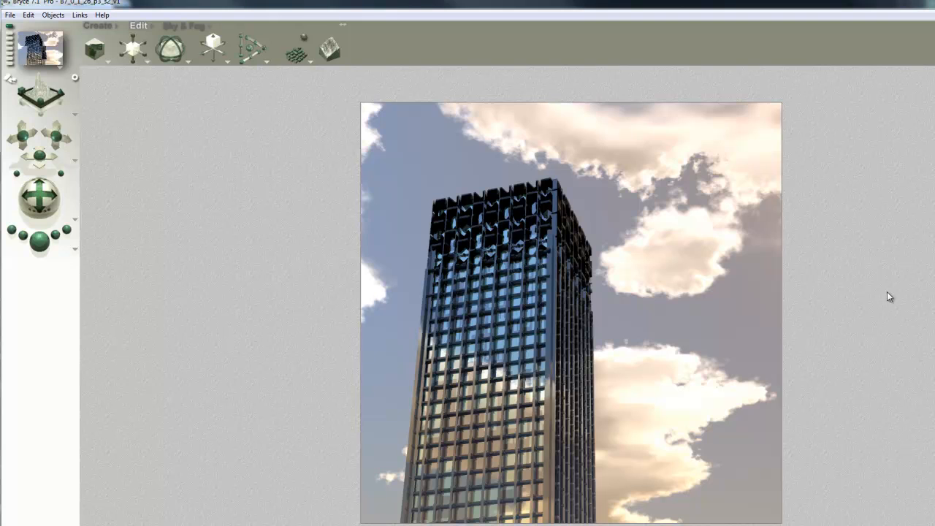
pyautogui.moveTo(908, 260)
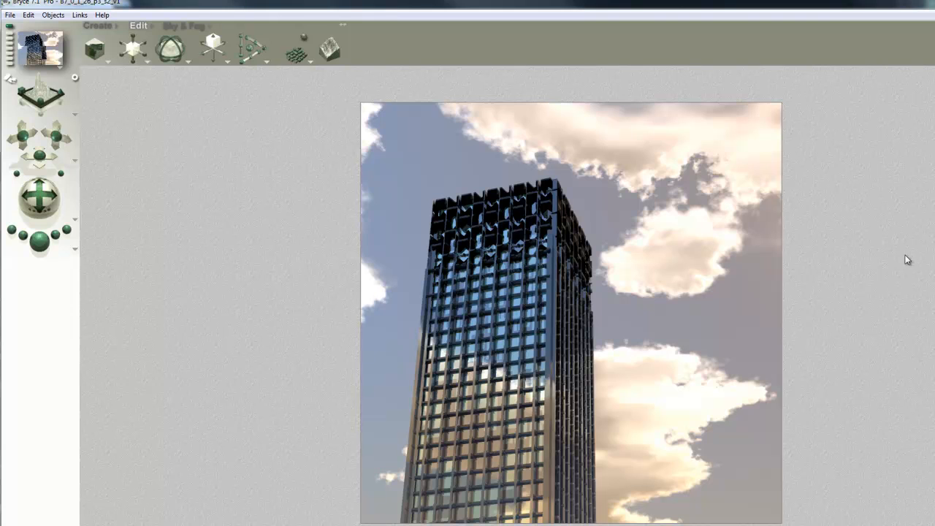
pyautogui.moveTo(912, 256)
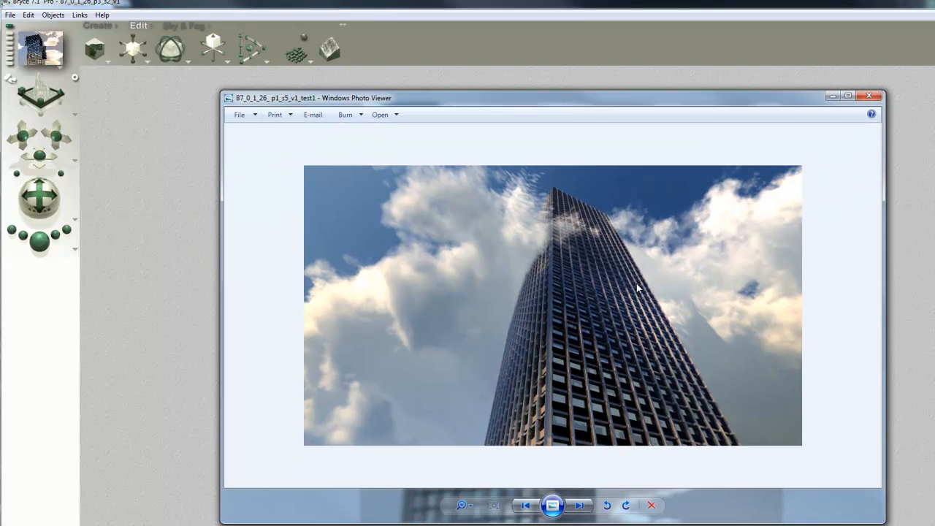
pyautogui.moveTo(744, 308)
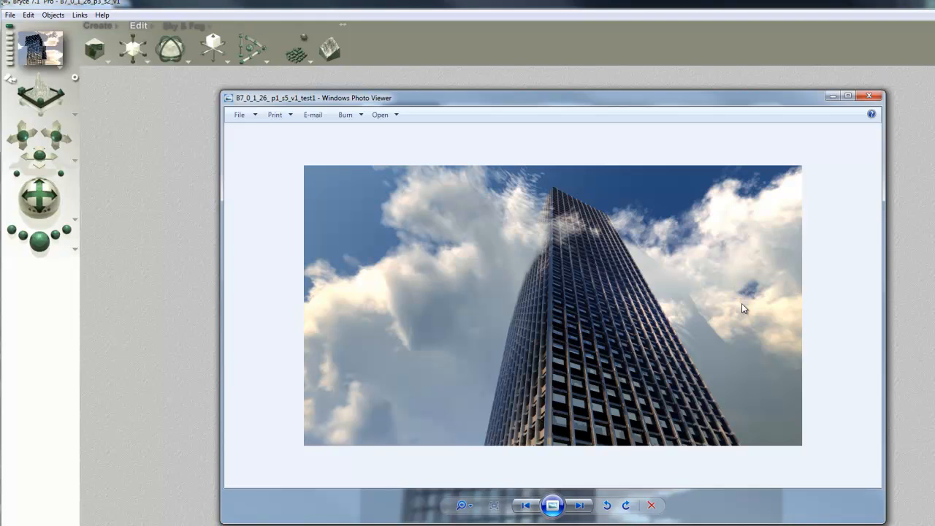
pyautogui.moveTo(526, 182)
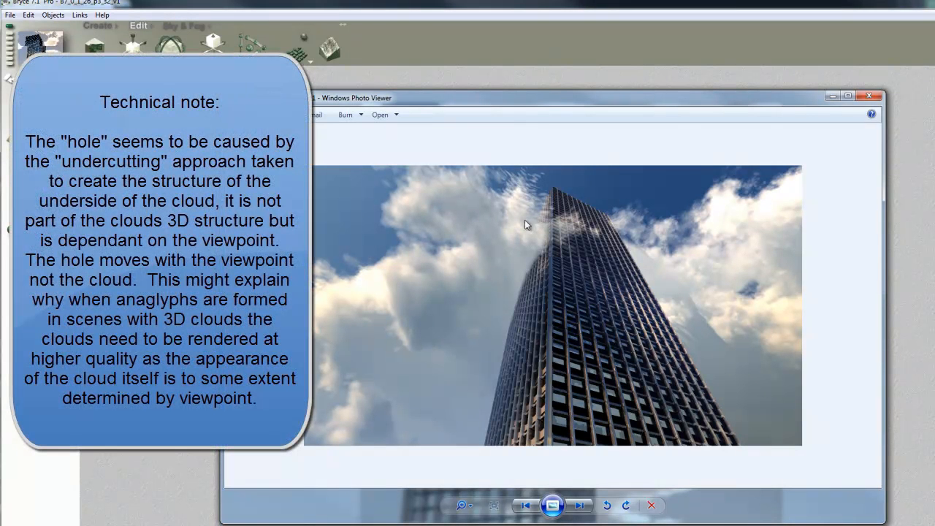
pyautogui.moveTo(544, 182)
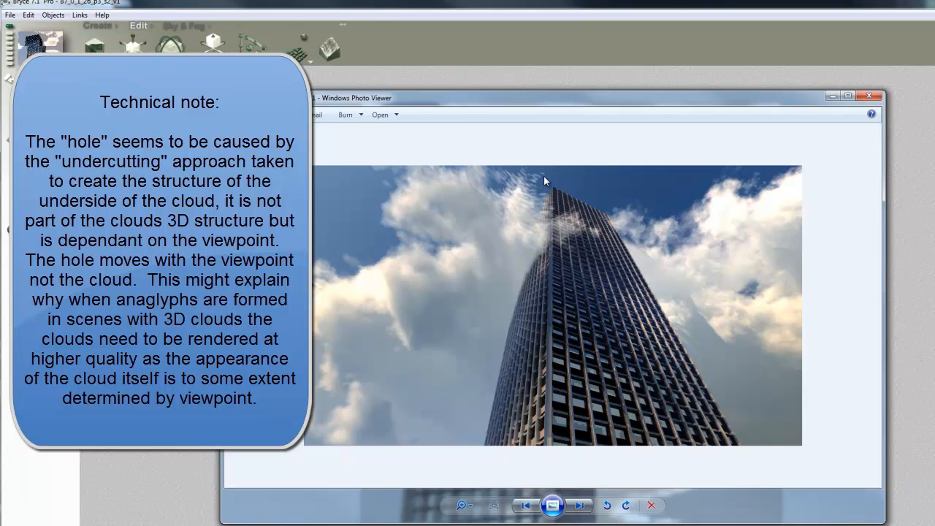
pyautogui.moveTo(570, 223)
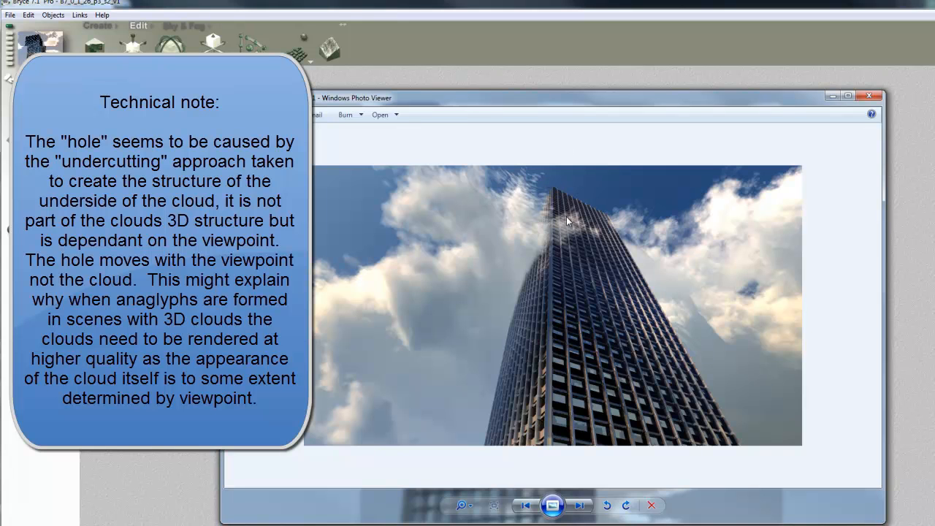
pyautogui.moveTo(483, 254)
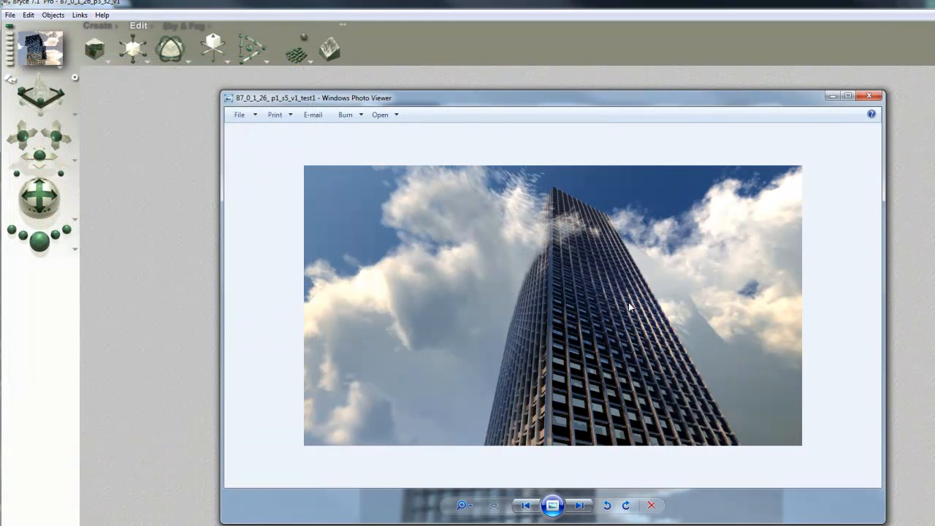
pyautogui.moveTo(620, 326)
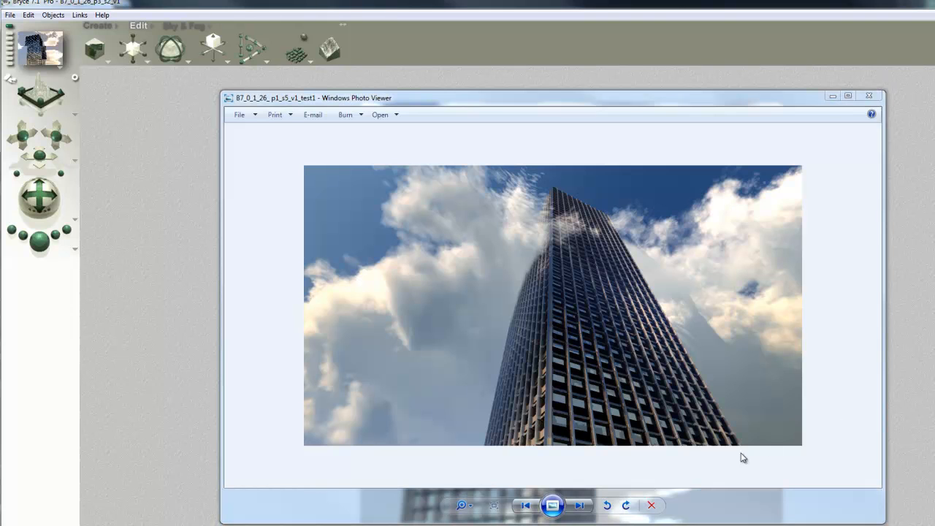
pyautogui.moveTo(566, 395)
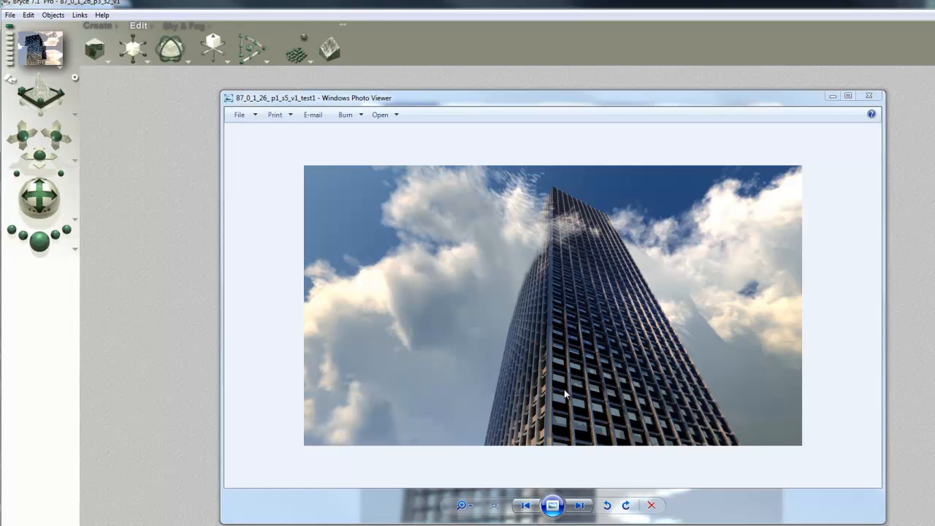
pyautogui.moveTo(519, 438)
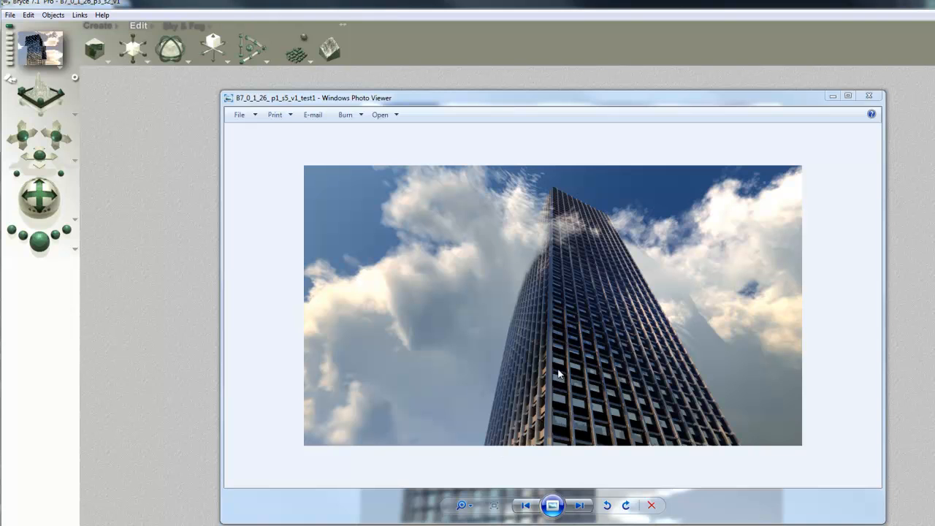
pyautogui.moveTo(577, 401)
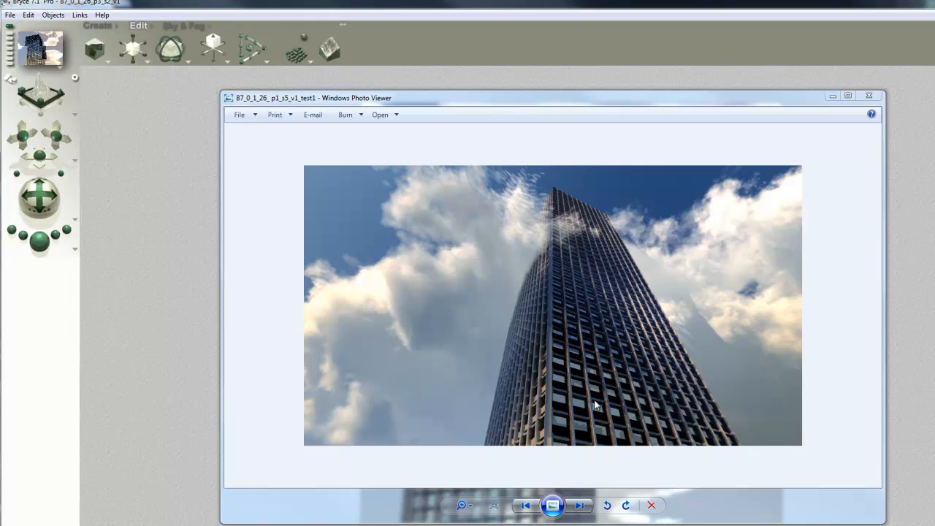
pyautogui.moveTo(592, 396)
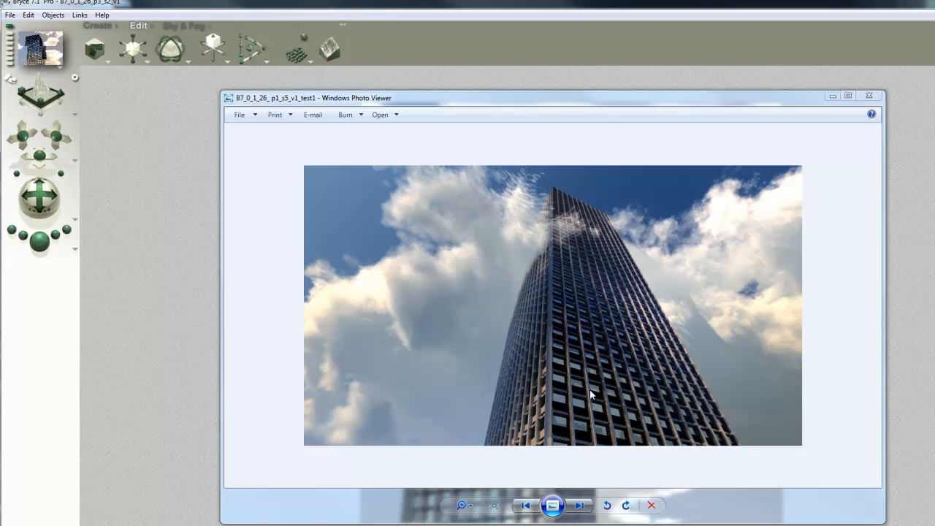
pyautogui.moveTo(548, 196)
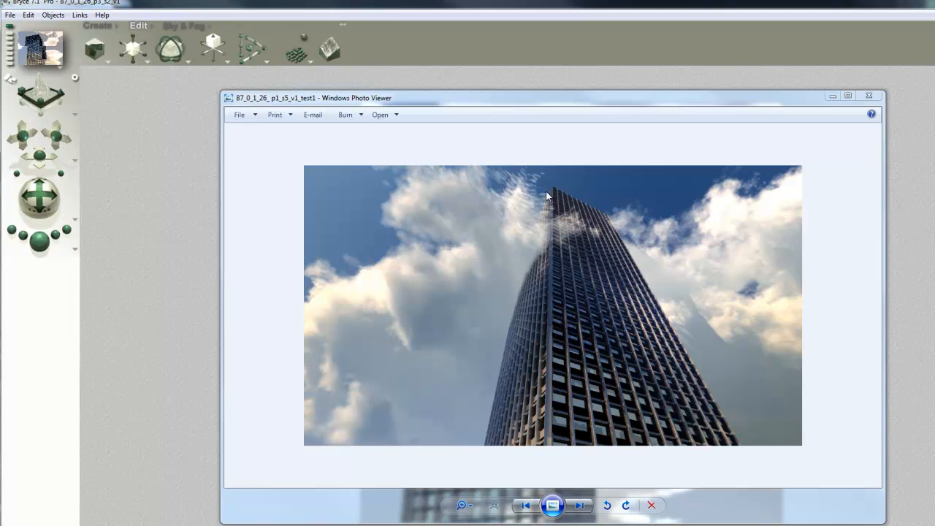
pyautogui.moveTo(627, 285)
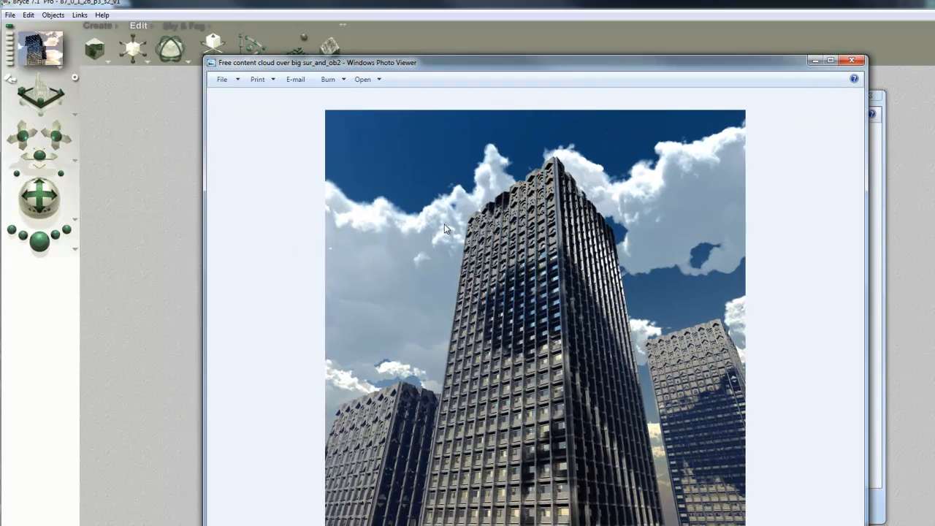
pyautogui.moveTo(578, 261)
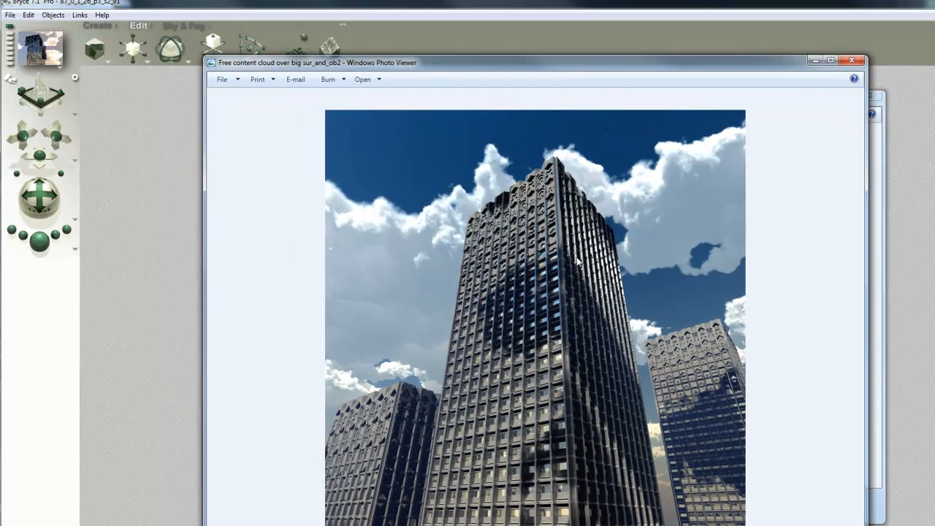
pyautogui.moveTo(577, 383)
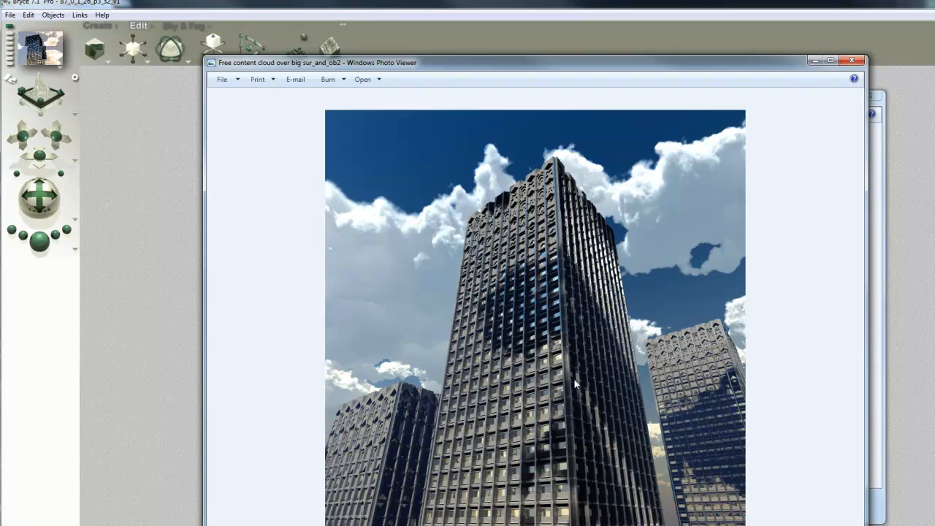
pyautogui.moveTo(479, 228)
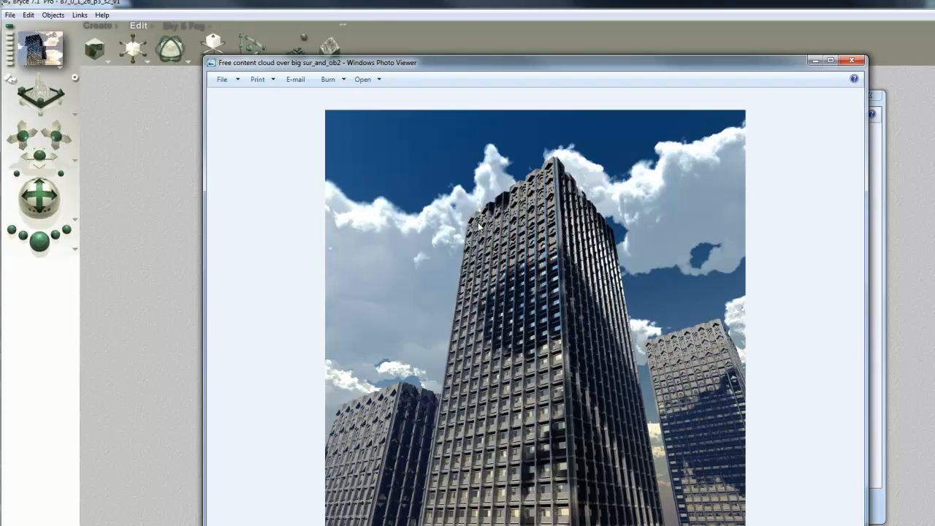
pyautogui.moveTo(505, 251)
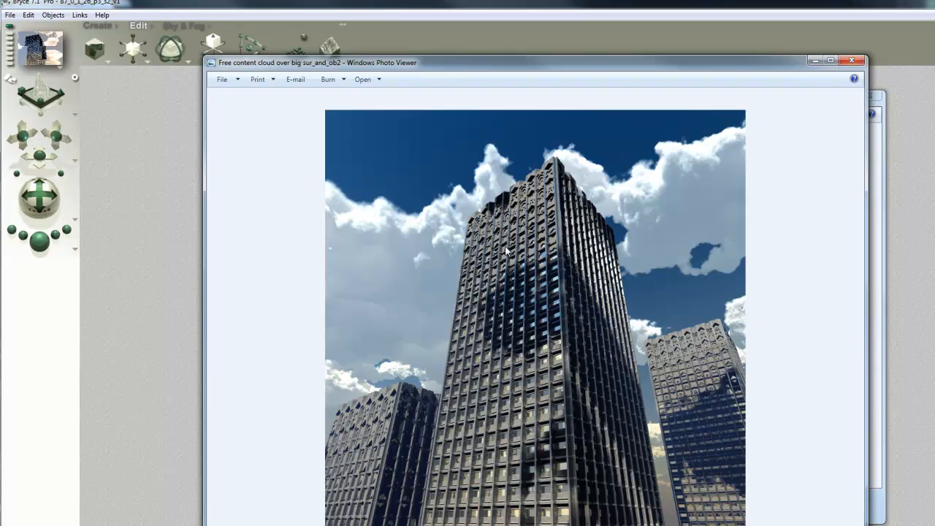
pyautogui.moveTo(545, 184)
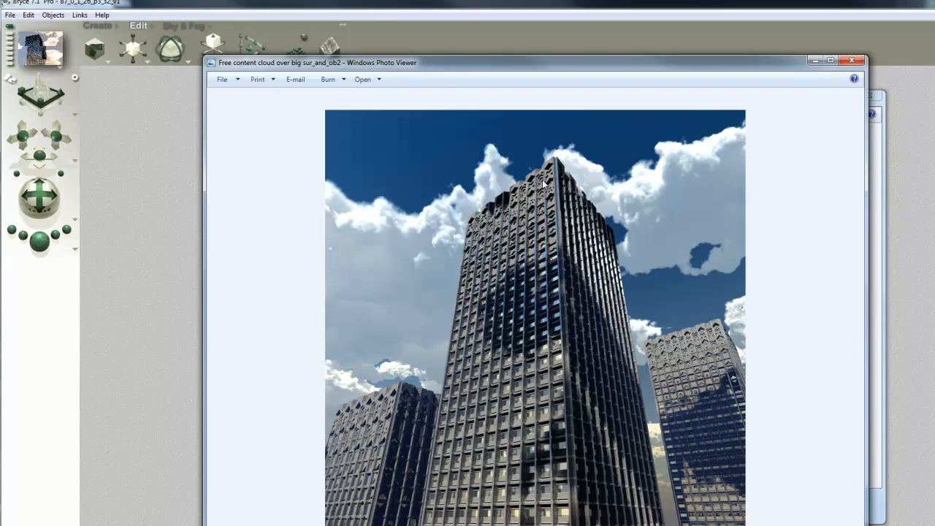
pyautogui.moveTo(559, 223)
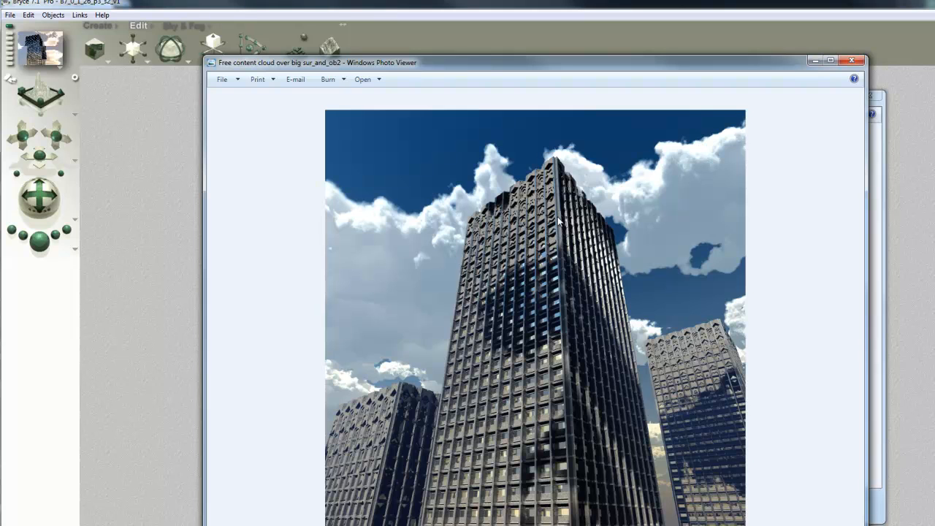
pyautogui.moveTo(582, 250)
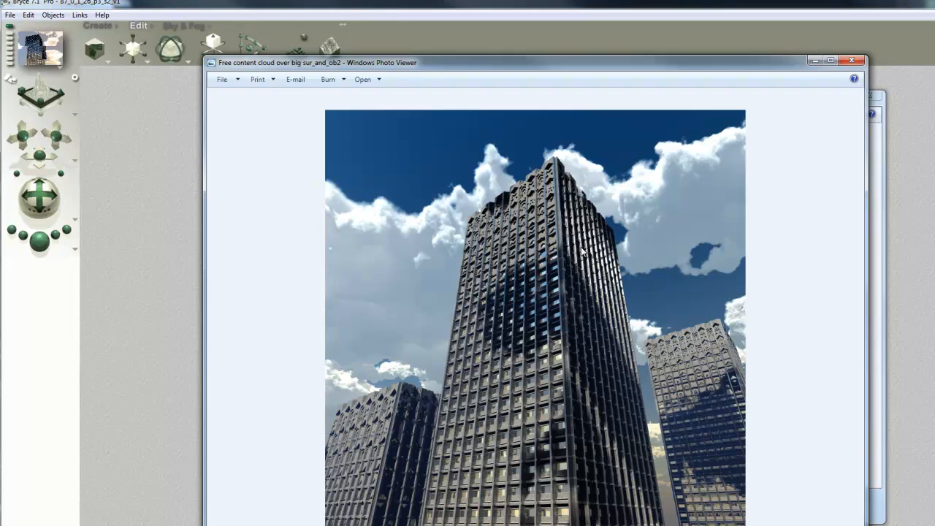
pyautogui.moveTo(582, 256)
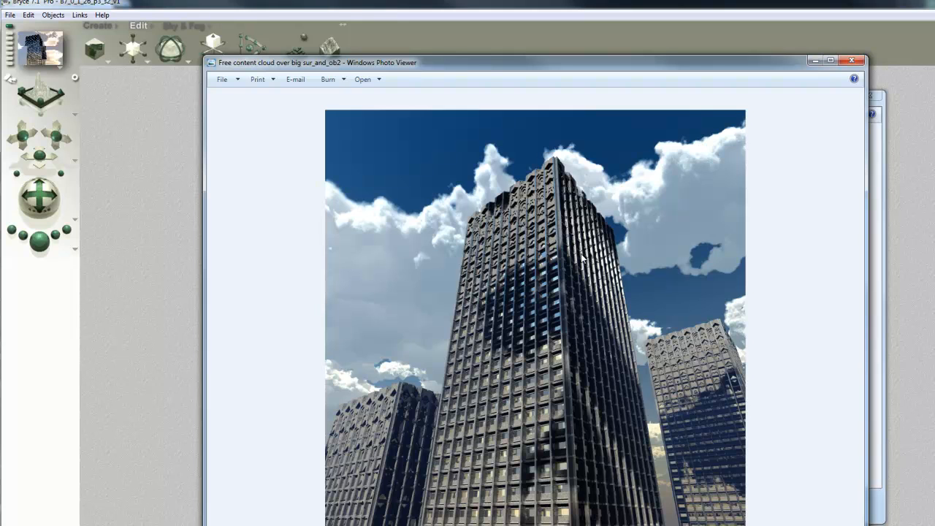
pyautogui.moveTo(566, 291)
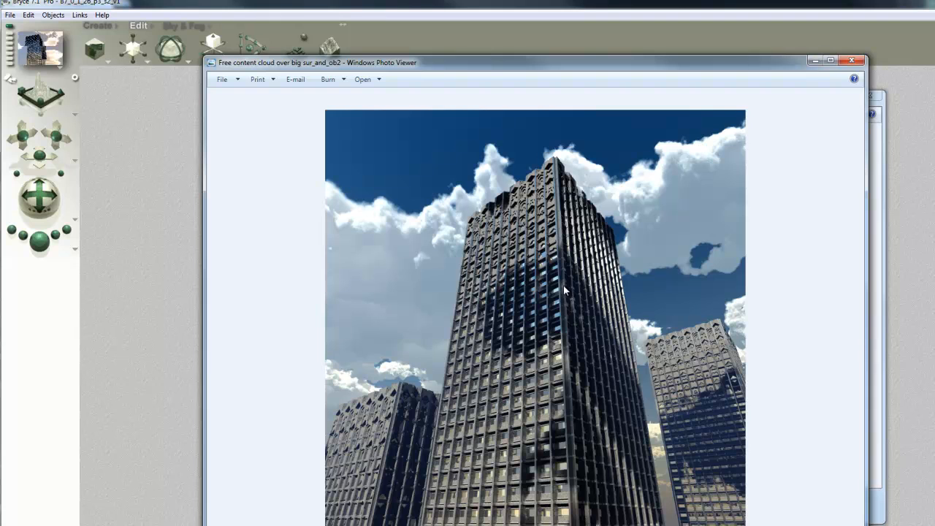
pyautogui.moveTo(644, 166)
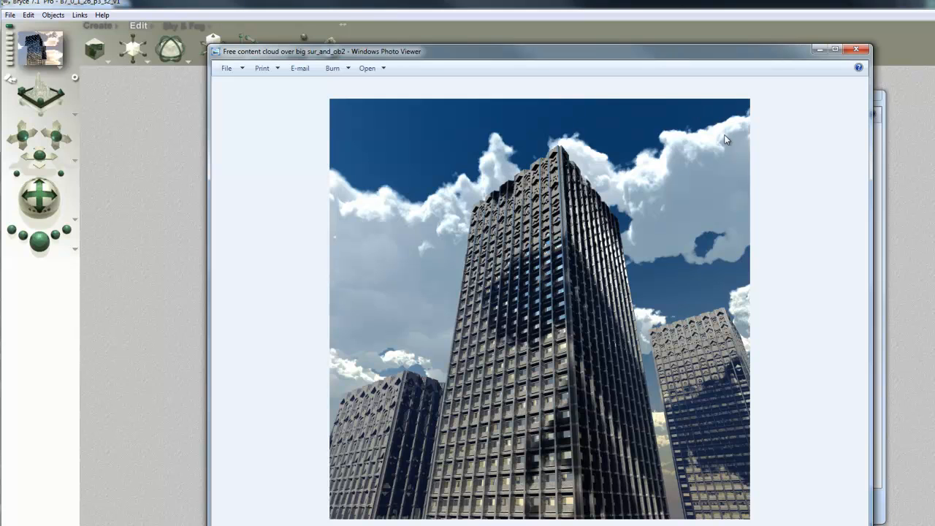
pyautogui.moveTo(835, 197)
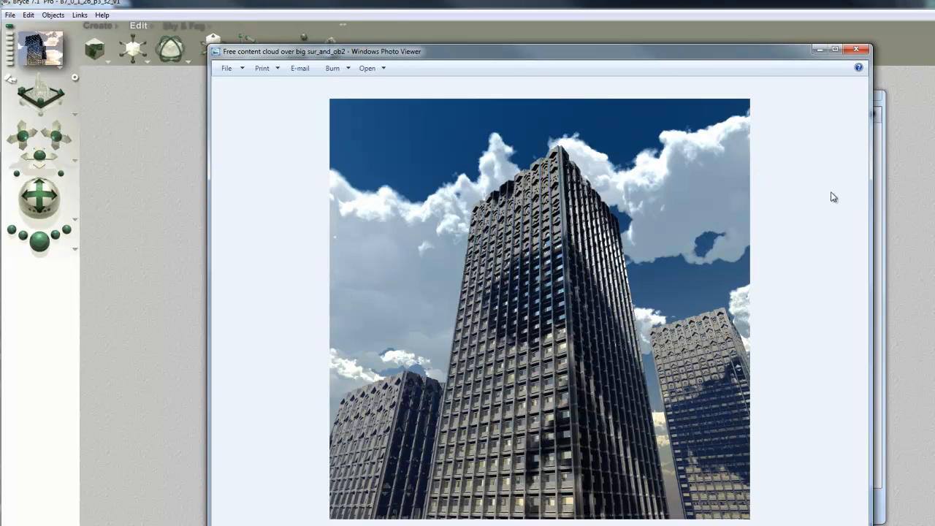